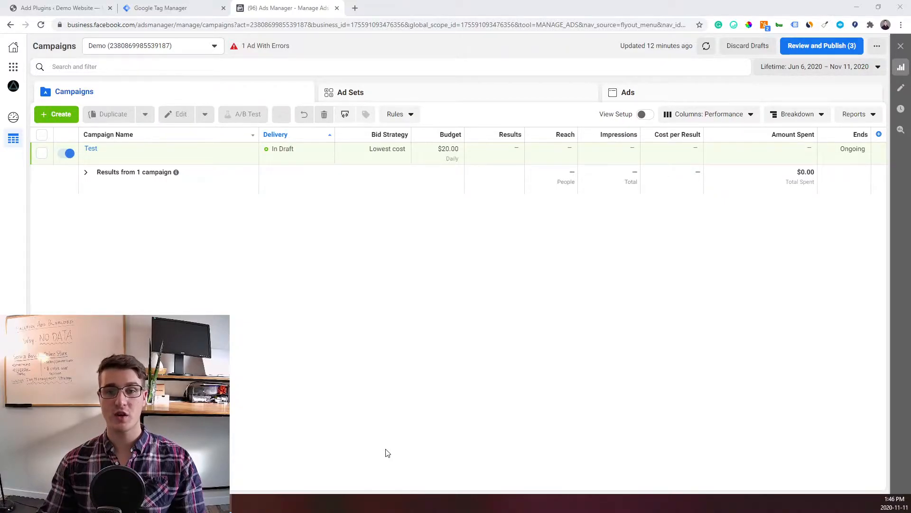
pyautogui.moveTo(415, 442)
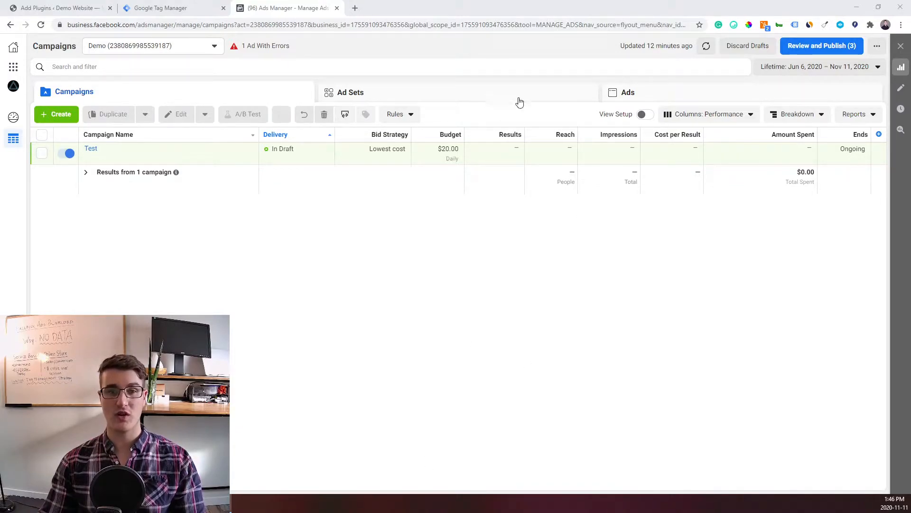
pyautogui.moveTo(518, 59)
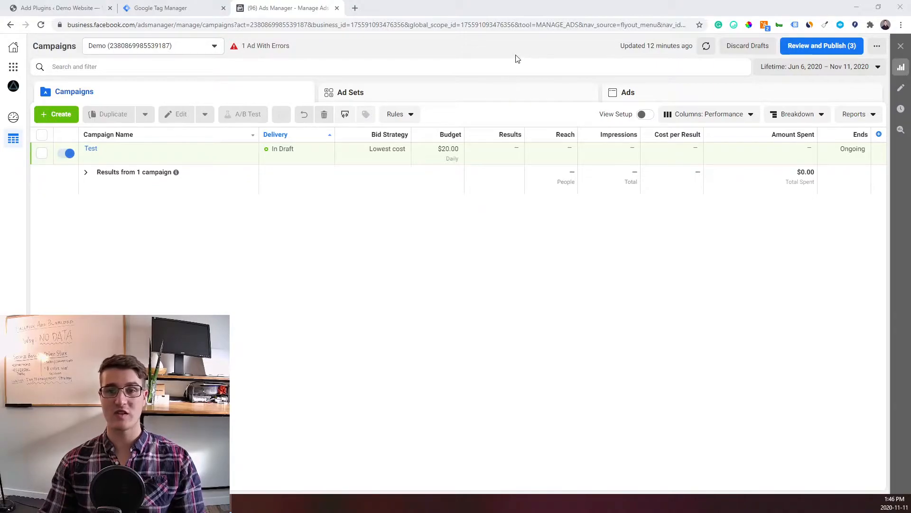
pyautogui.moveTo(589, 137)
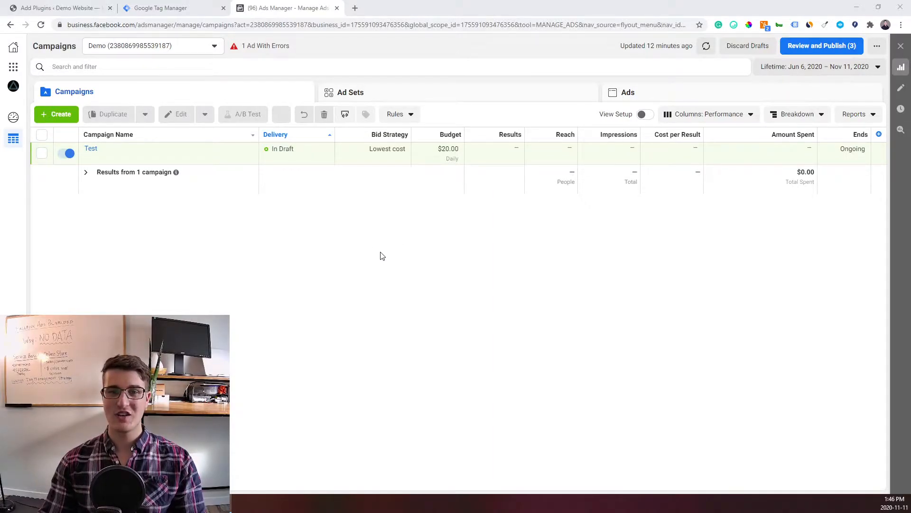
pyautogui.moveTo(461, 49)
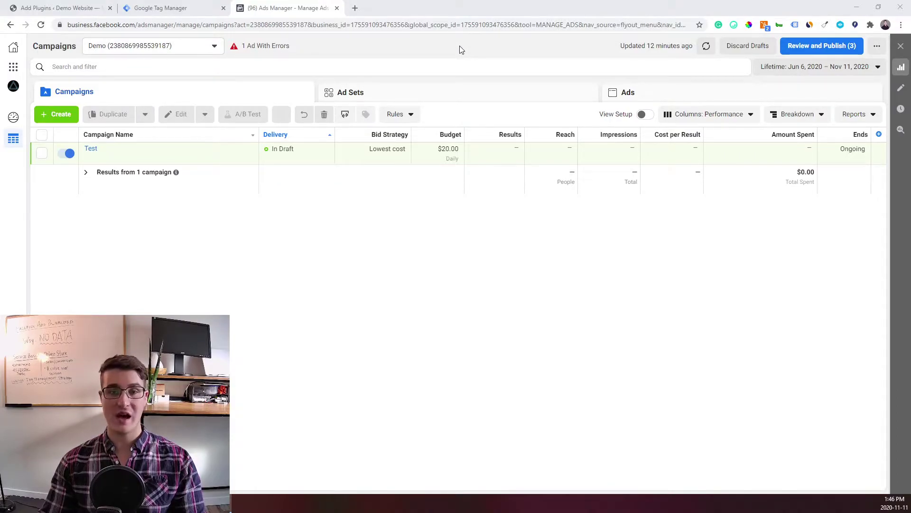
# - Delete both selected Facebook tags in the Tag Manager workspace and confirm
pyautogui.click(166, 8)
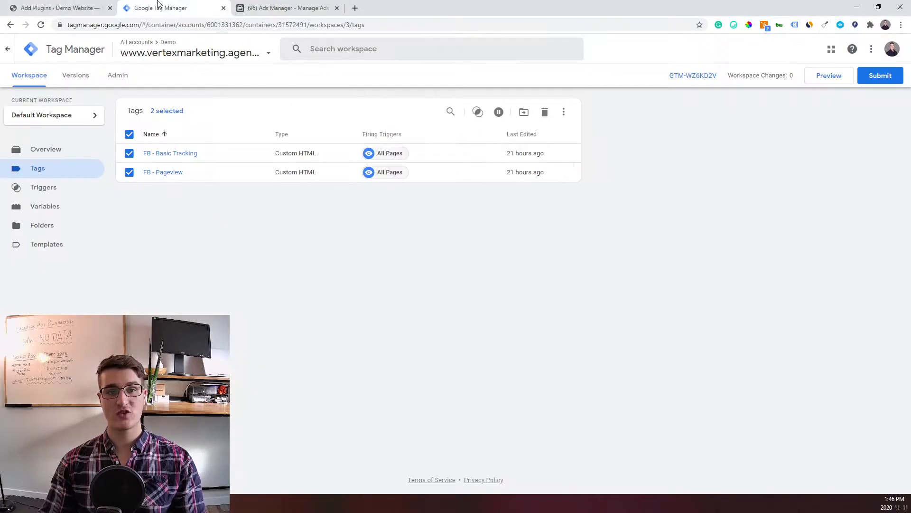
pyautogui.click(545, 112)
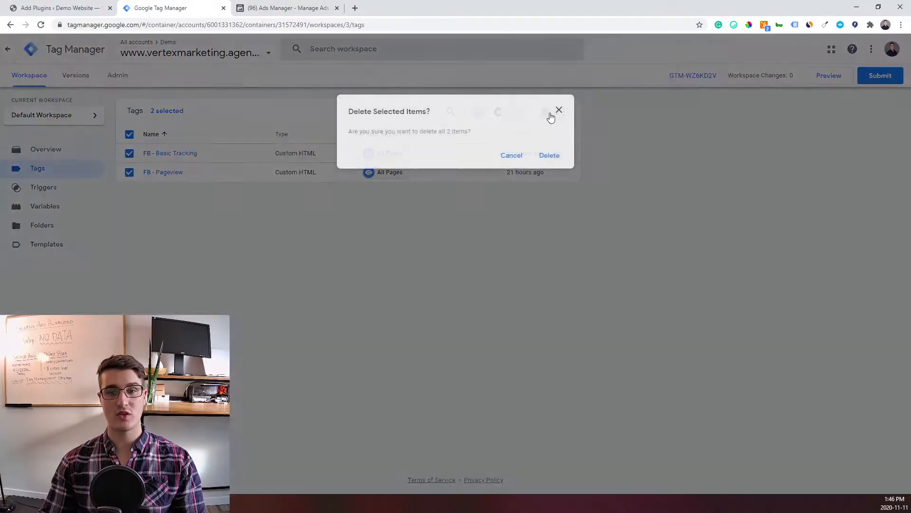
pyautogui.click(548, 156)
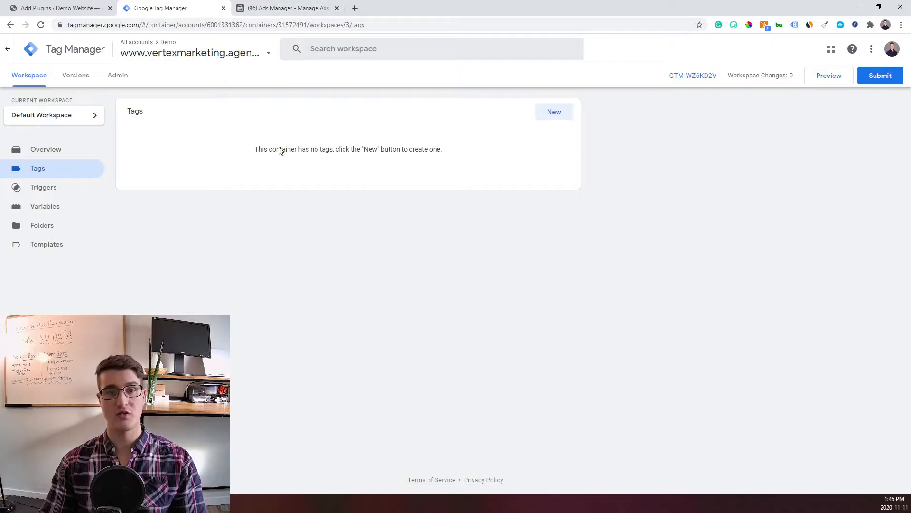
pyautogui.moveTo(725, 247)
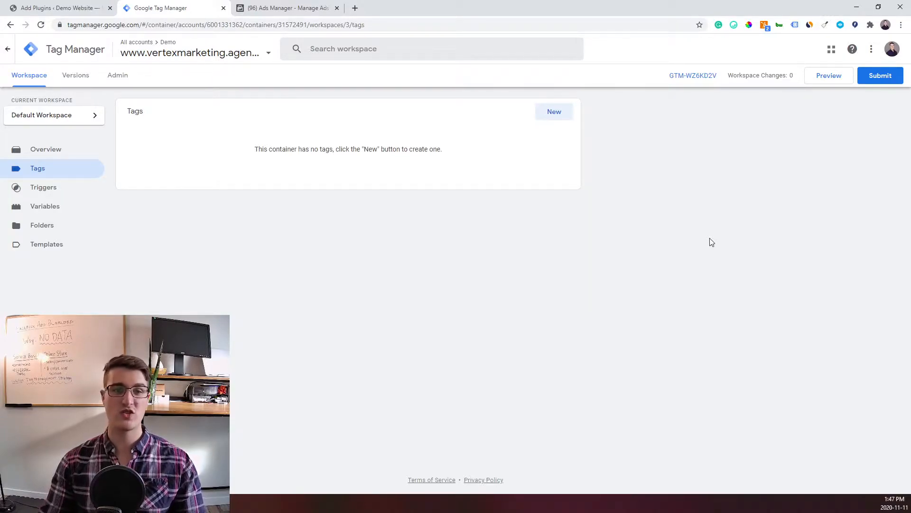
pyautogui.moveTo(132, 264)
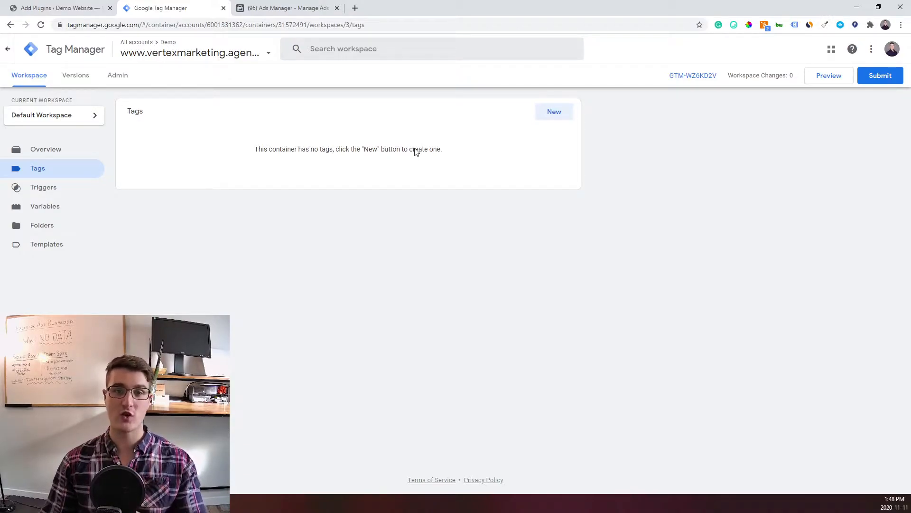
pyautogui.moveTo(448, 194)
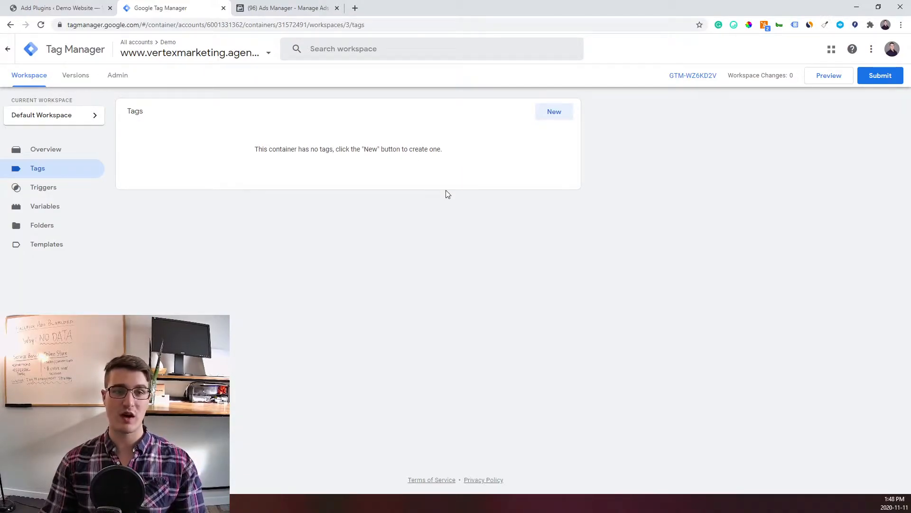
pyautogui.moveTo(439, 195)
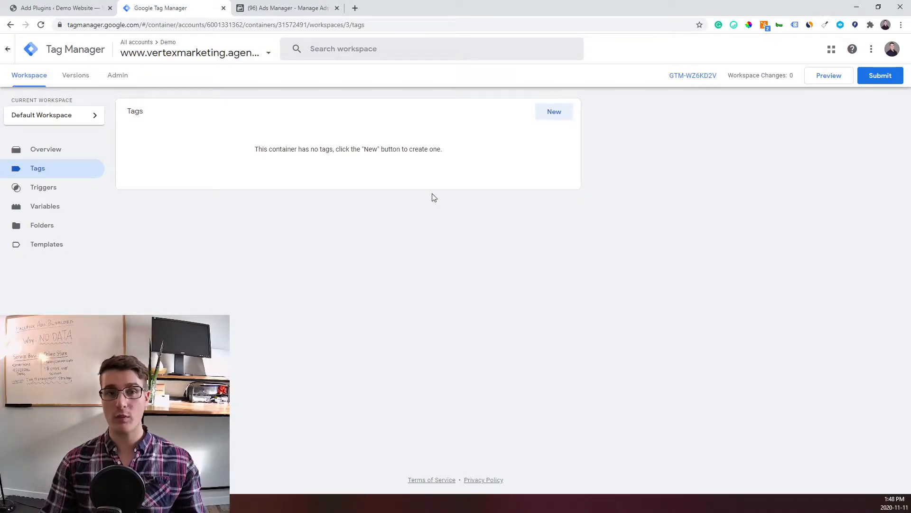
pyautogui.moveTo(433, 202)
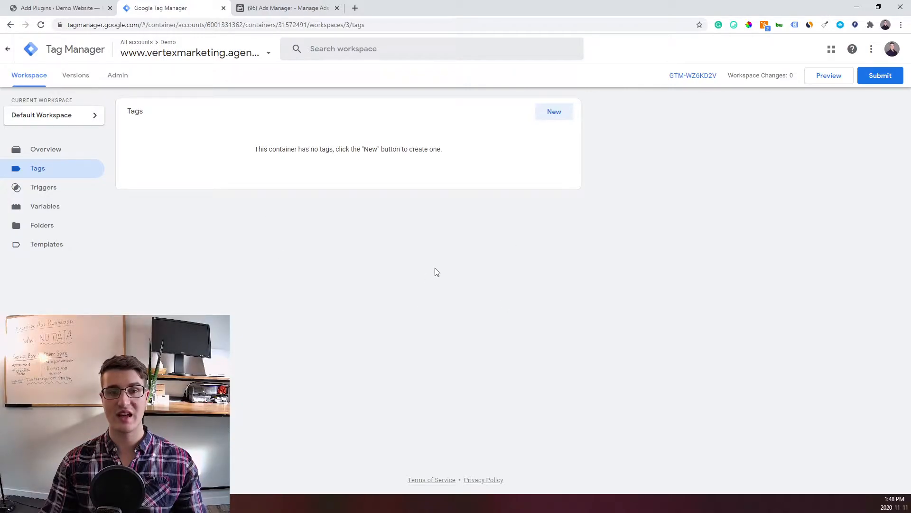
pyautogui.moveTo(442, 246)
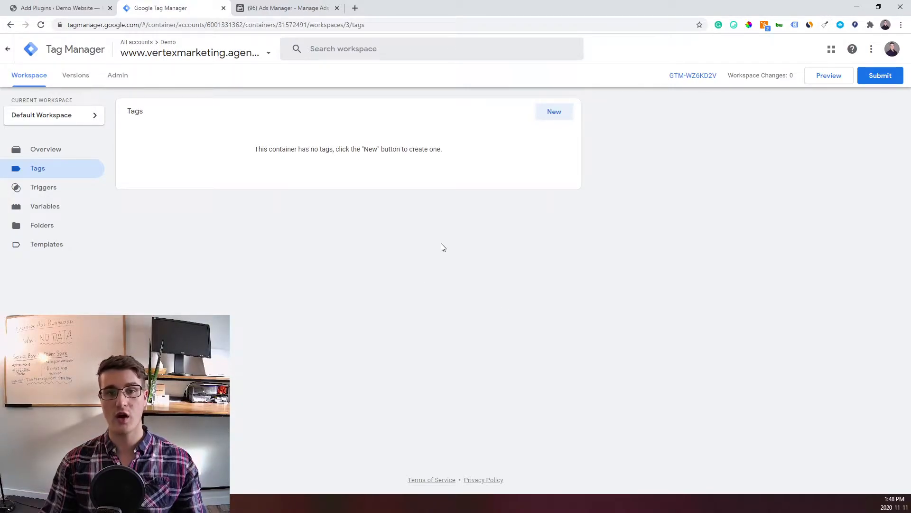
pyautogui.moveTo(460, 210)
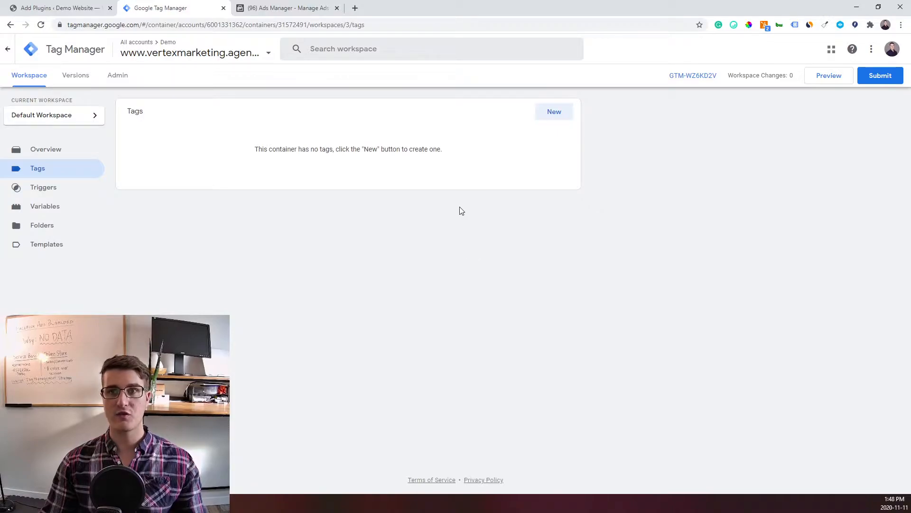
pyautogui.moveTo(428, 245)
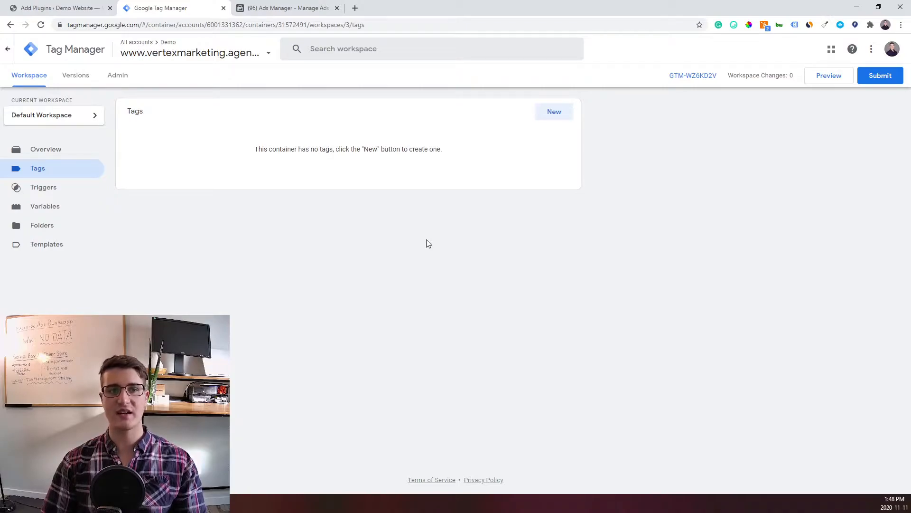
pyautogui.moveTo(309, 148)
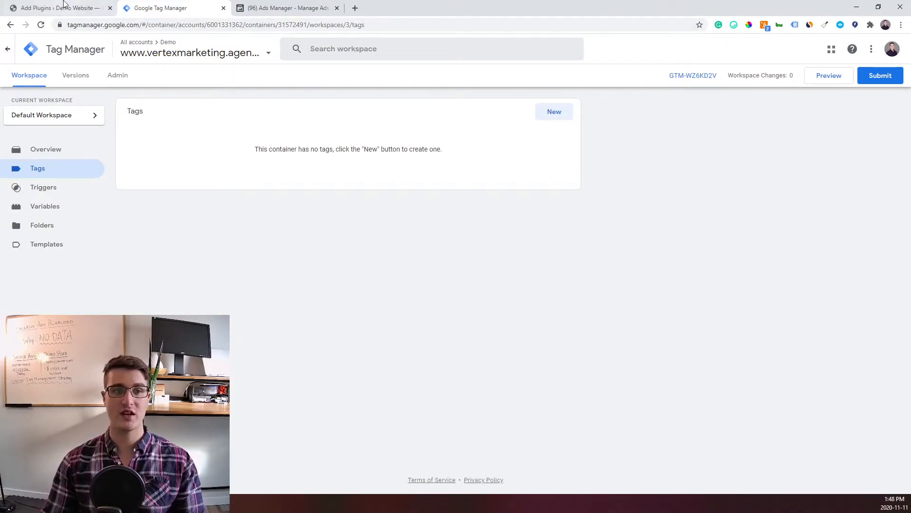
# - Search the WordPress Add Plugins page for 'google ta'
pyautogui.click(53, 8)
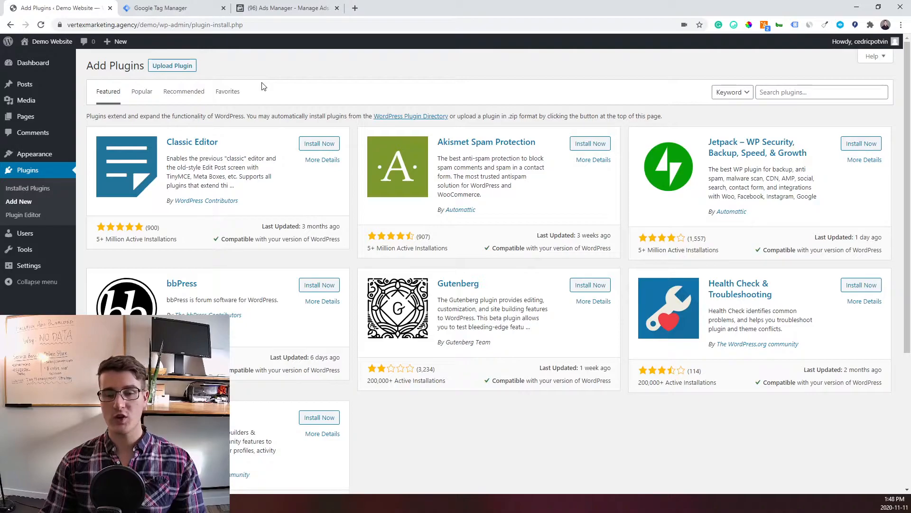
pyautogui.click(822, 92)
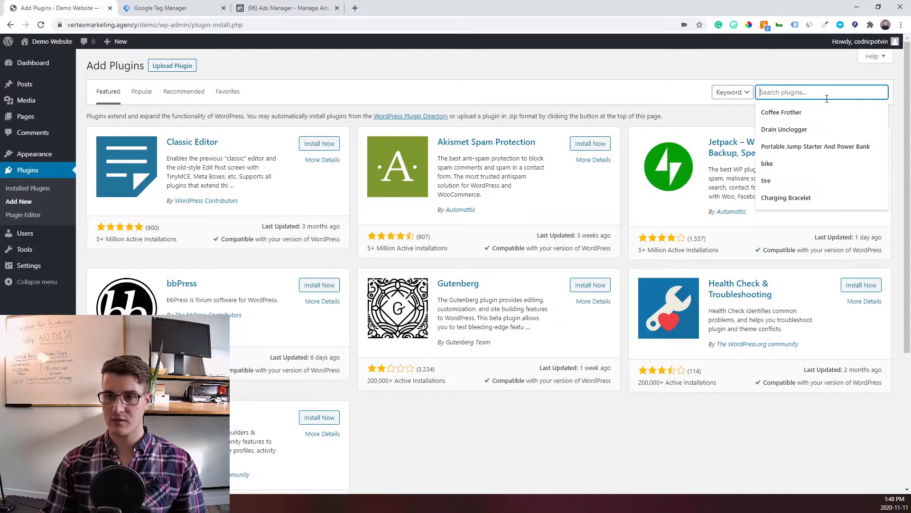
pyautogui.write('google tag manager')
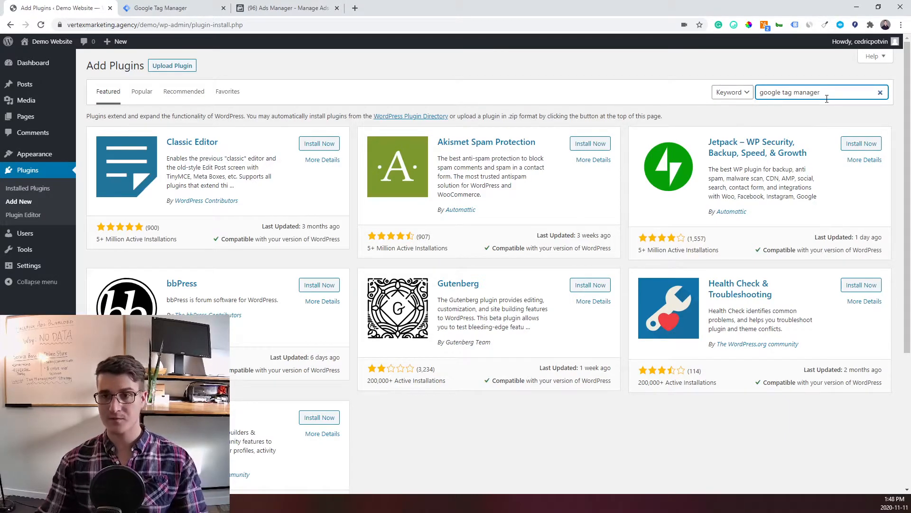
pyautogui.press('Enter')
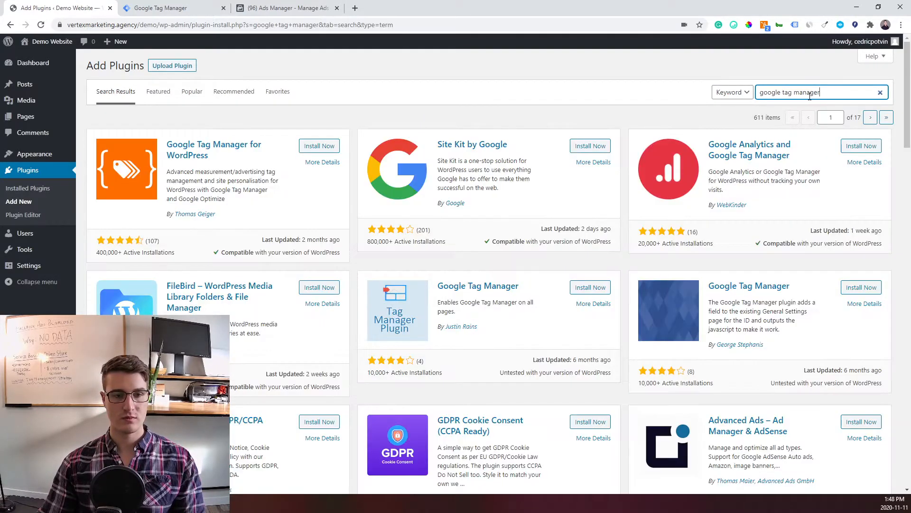
# - Install and activate the Google Tag Manager for WordPress plugin
pyautogui.click(319, 147)
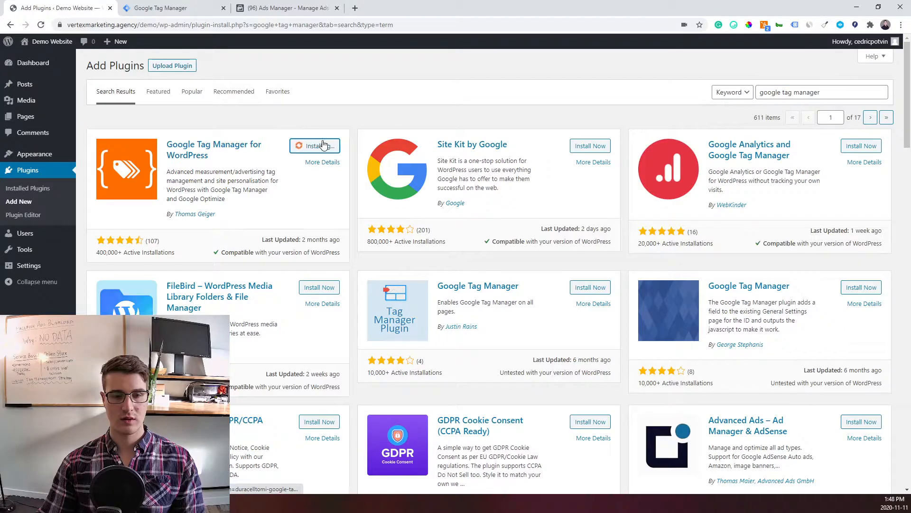
pyautogui.click(317, 146)
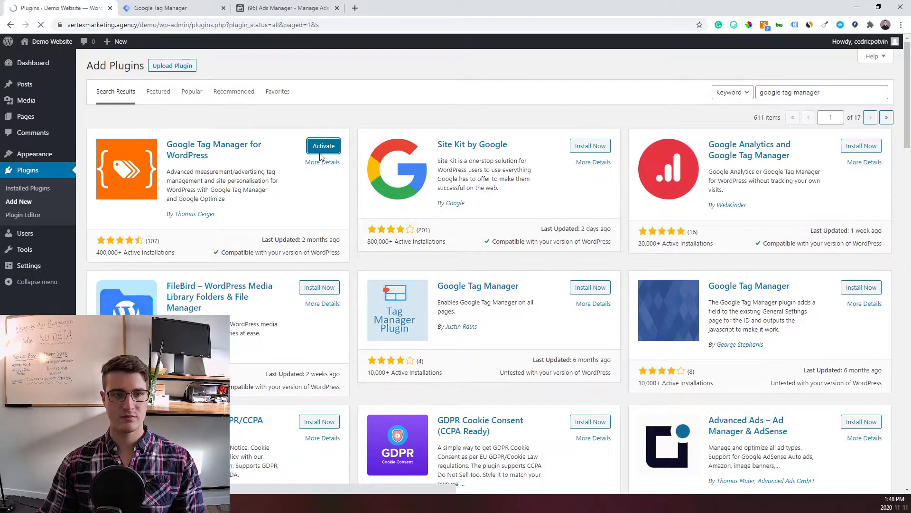
pyautogui.click(323, 146)
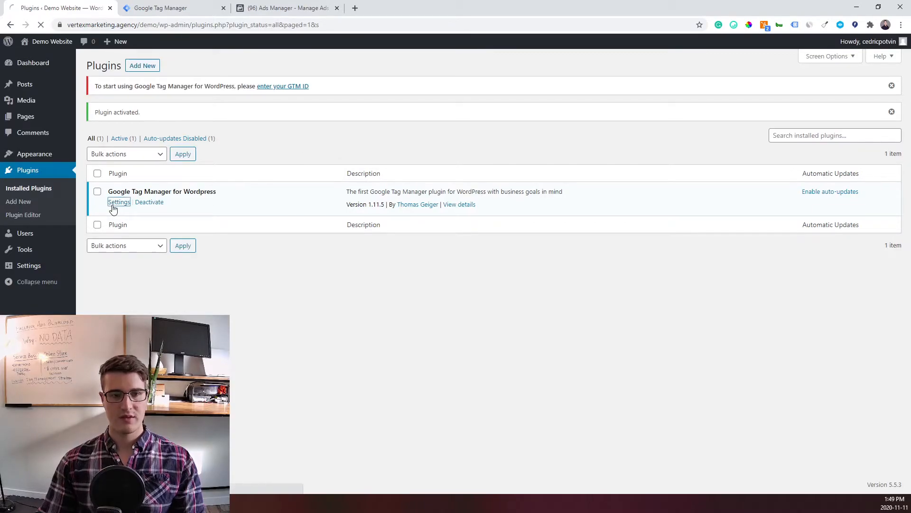
# - Set the plugin's container code placement to Custom, leaving the ID empty
pyautogui.click(119, 201)
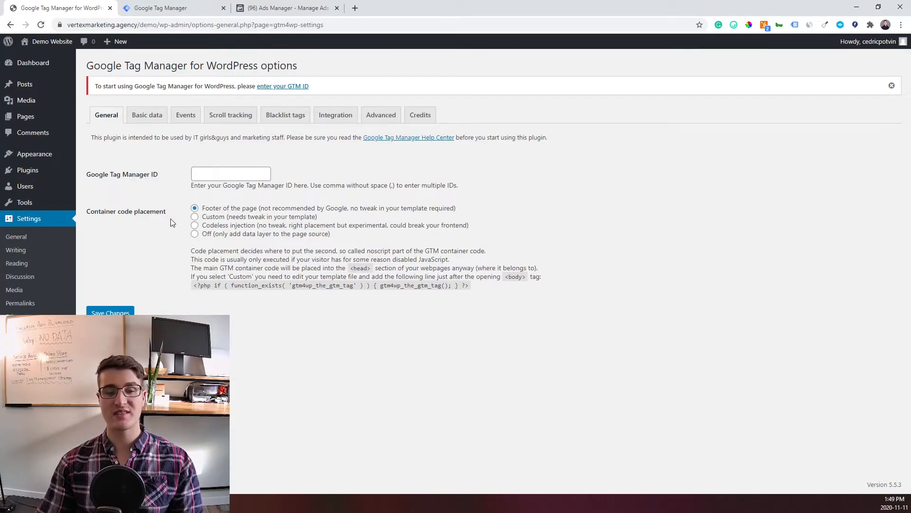
pyautogui.moveTo(177, 239)
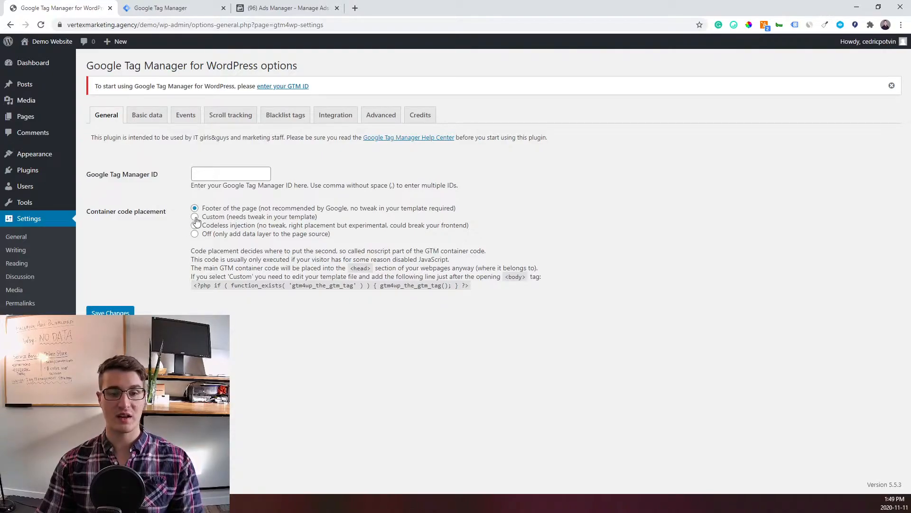
pyautogui.click(194, 216)
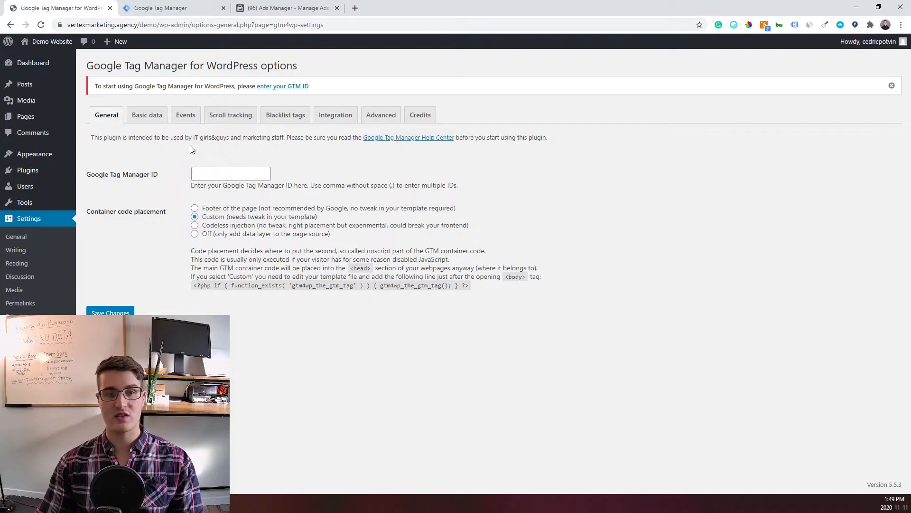
pyautogui.click(170, 8)
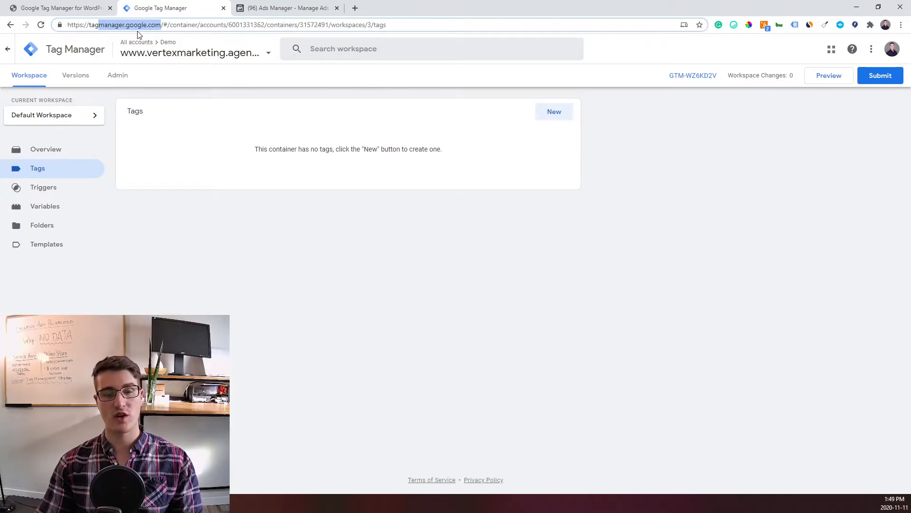
pyautogui.moveTo(788, 303)
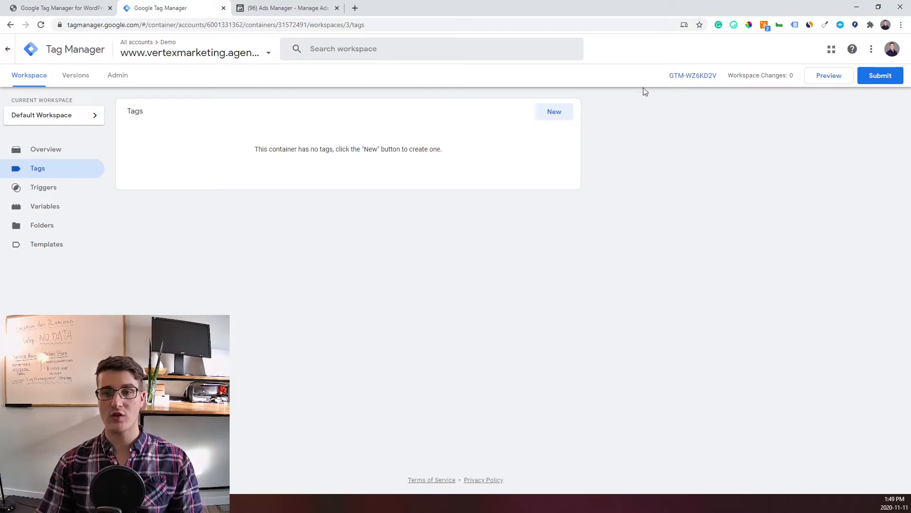
# - Copy container ID GTM-WZ6KD2V from Tag Manager for the WordPress plugin
pyautogui.doubleClick(693, 76)
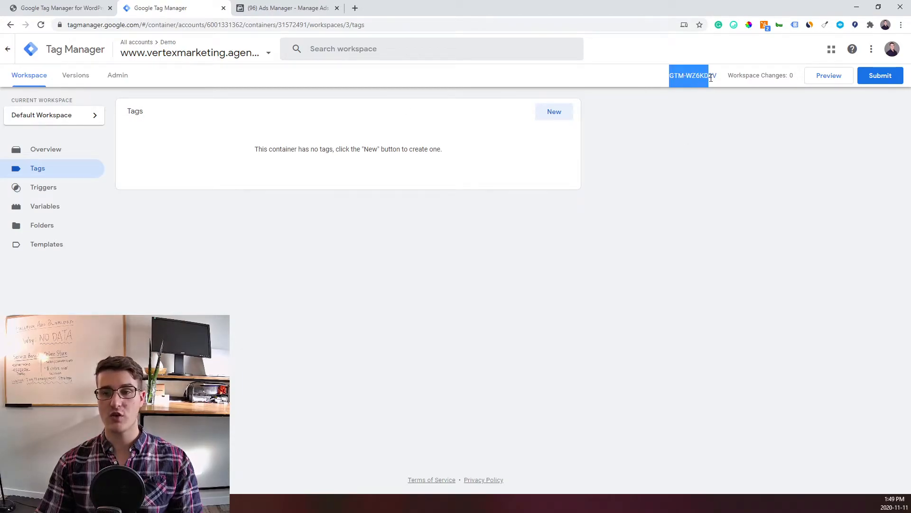
pyautogui.click(693, 76)
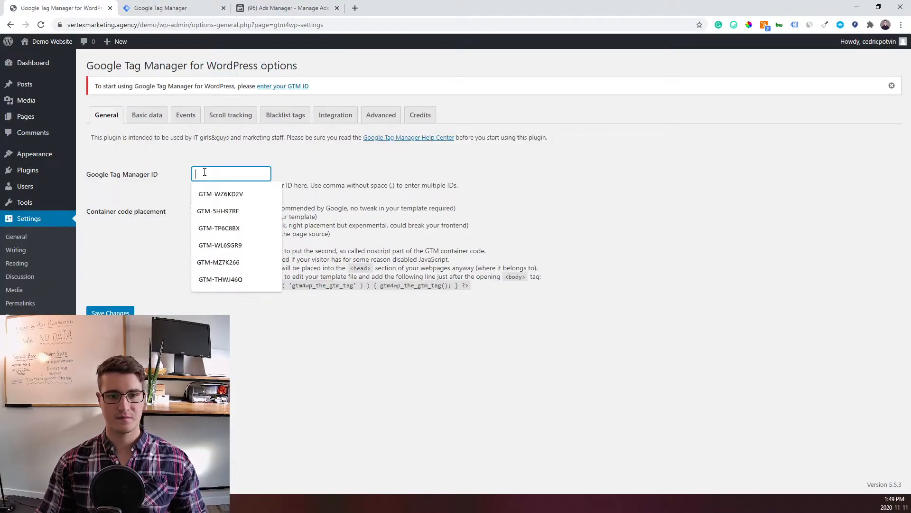
# - Save the plugin settings with container ID GTM-WZ6KD2V
pyautogui.click(220, 193)
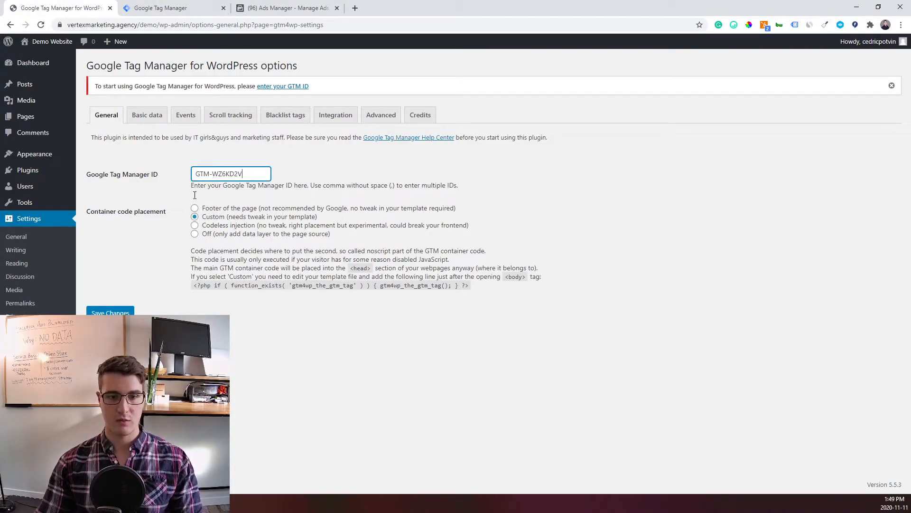
pyautogui.click(110, 314)
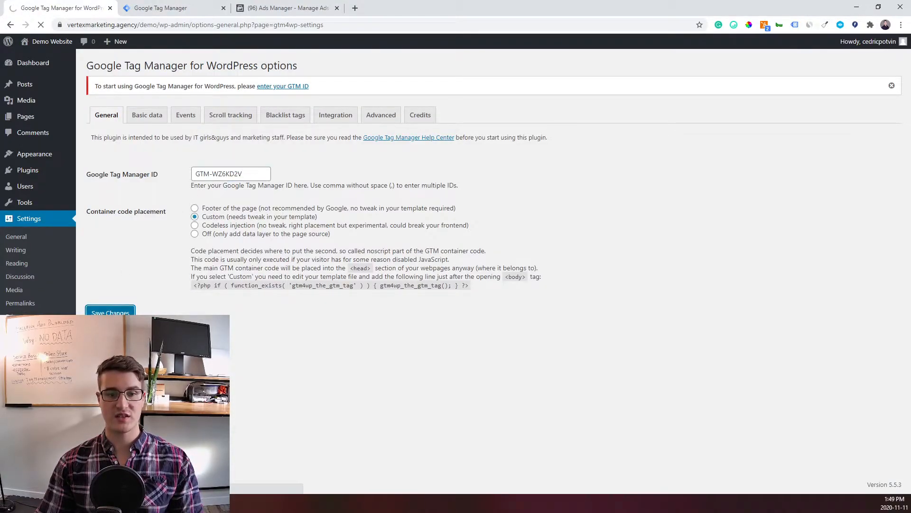
pyautogui.click(110, 313)
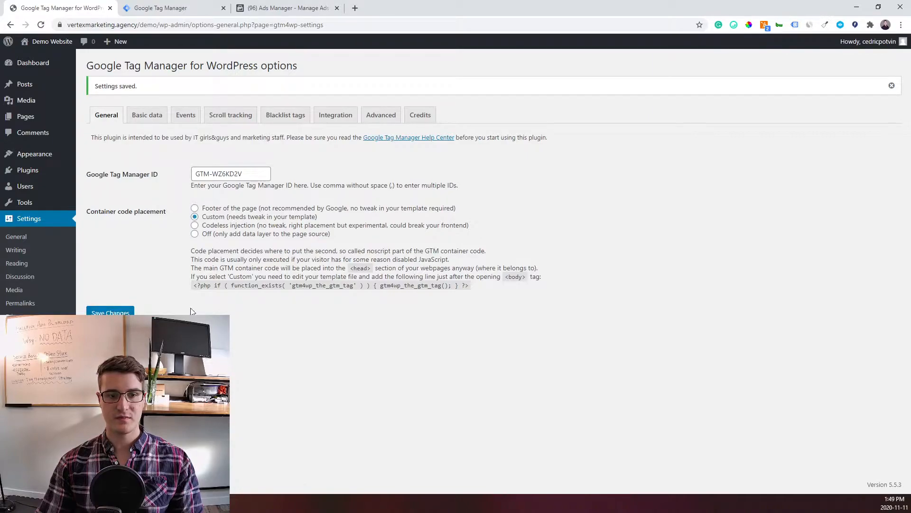
# - Copy the body-tag PHP snippet and head to the theme file editor
pyautogui.doubleClick(200, 285)
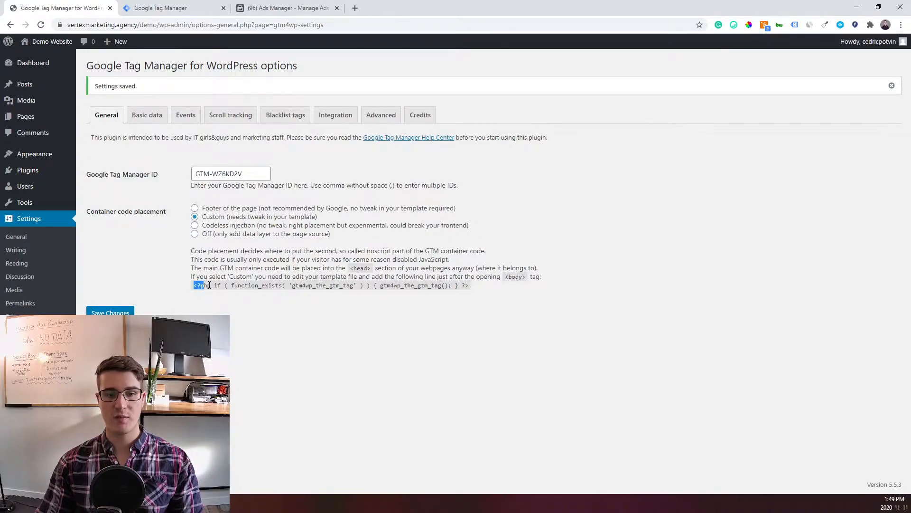
pyautogui.moveTo(194, 286); pyautogui.dragTo(468, 286)
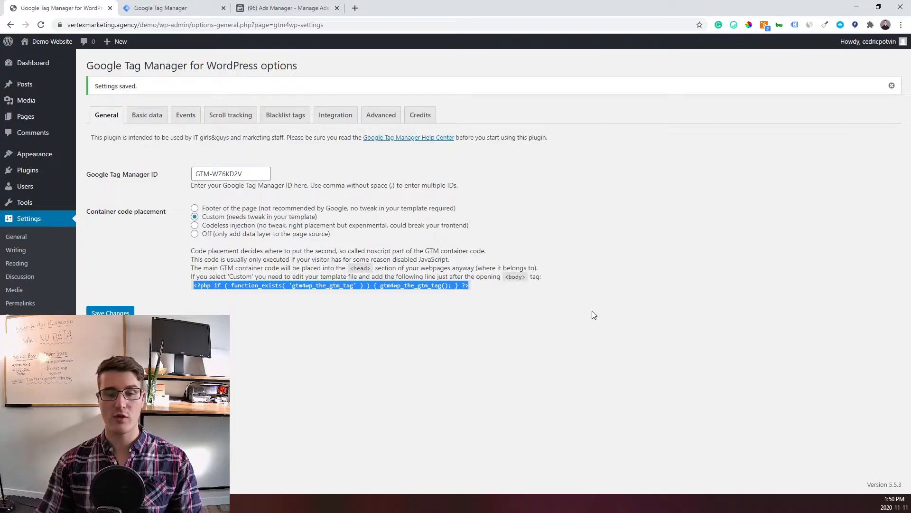
pyautogui.moveTo(43, 171)
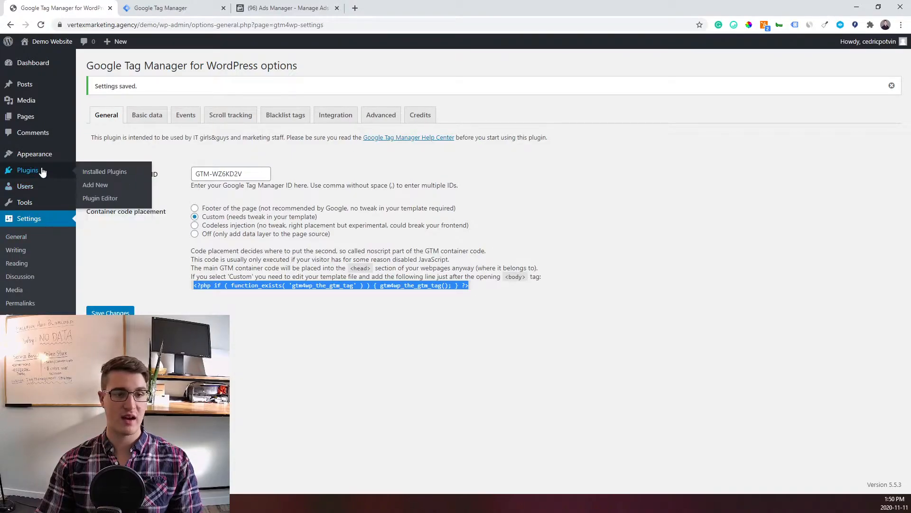
pyautogui.moveTo(35, 154)
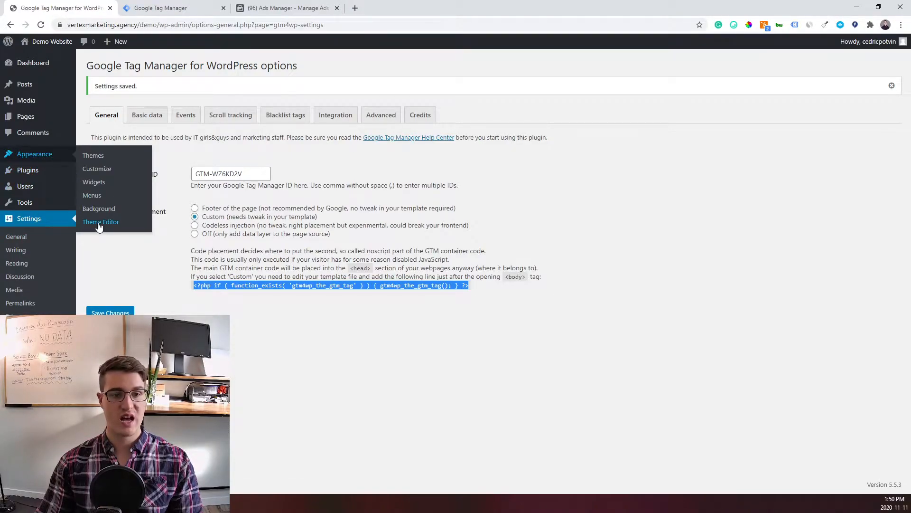
pyautogui.click(100, 222)
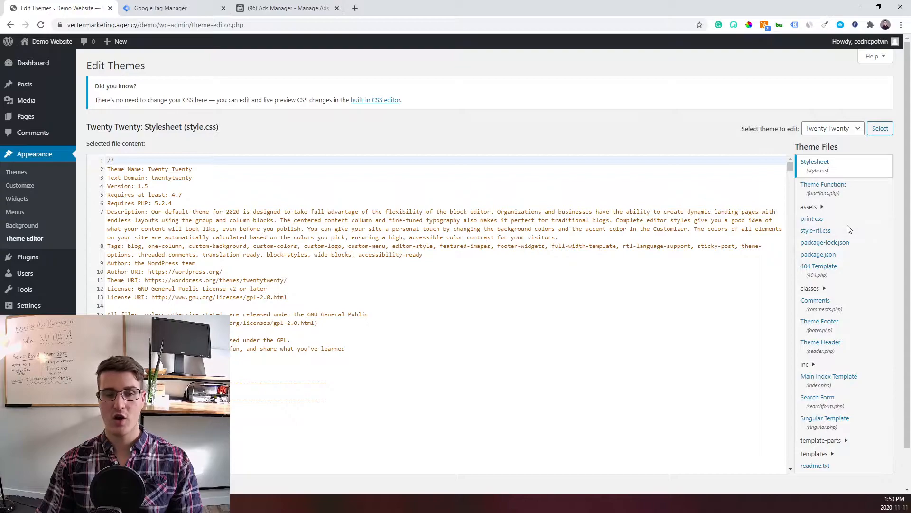
pyautogui.moveTo(750, 320)
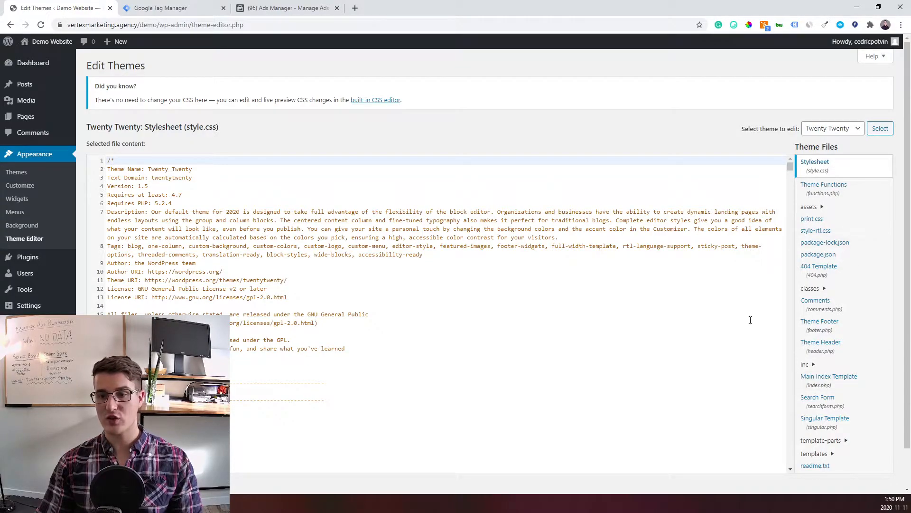
pyautogui.moveTo(831, 359)
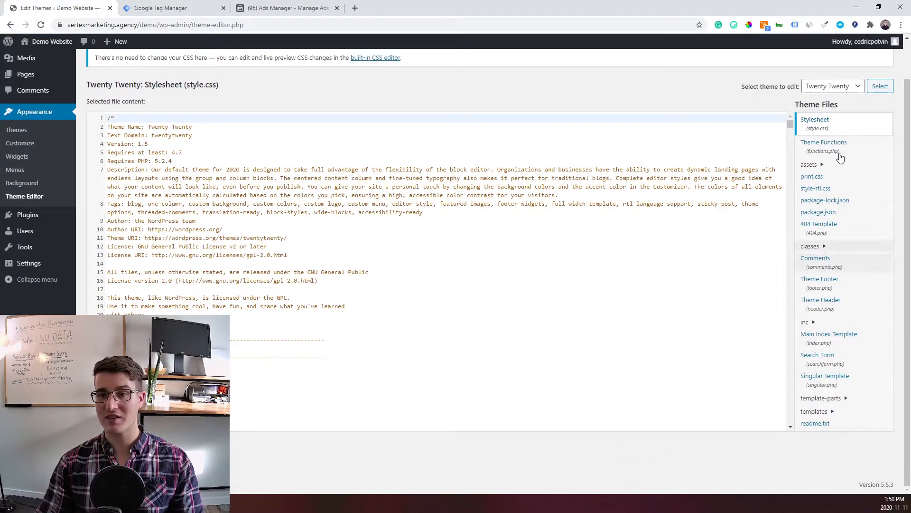
pyautogui.moveTo(821, 312)
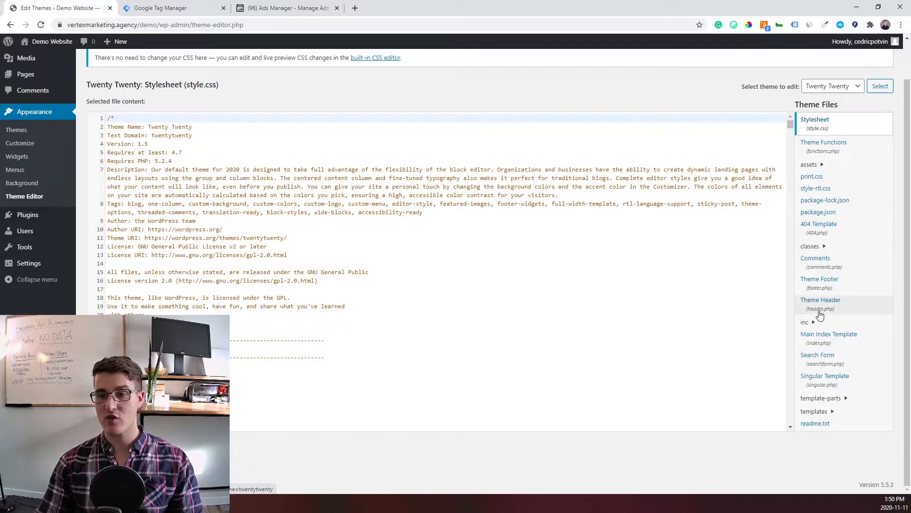
pyautogui.moveTo(831, 305)
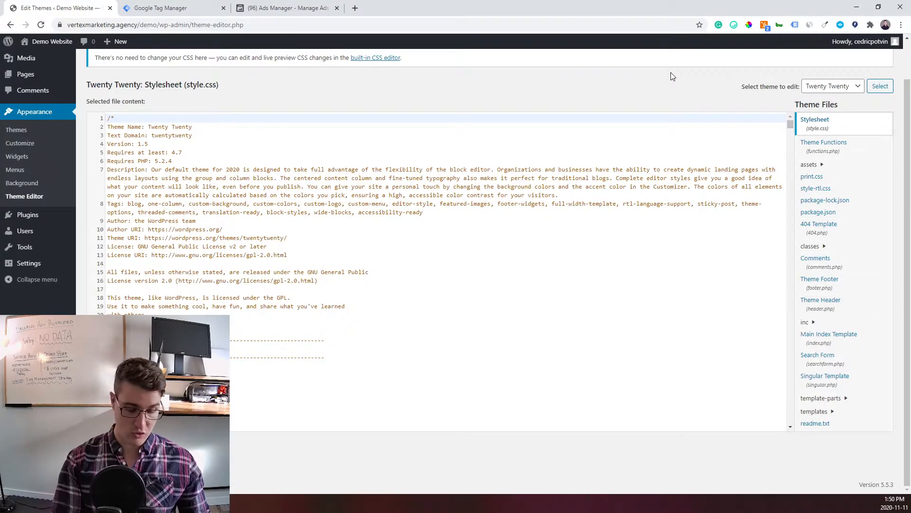
# - Find and open the Twenty Twenty Theme Header (header.php) file
pyautogui.press('ctrl+f')
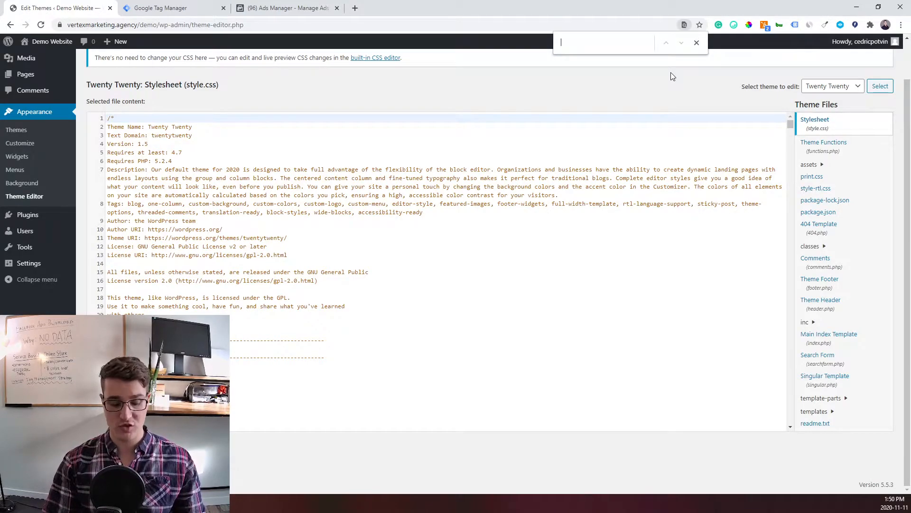
pyautogui.write('theme header')
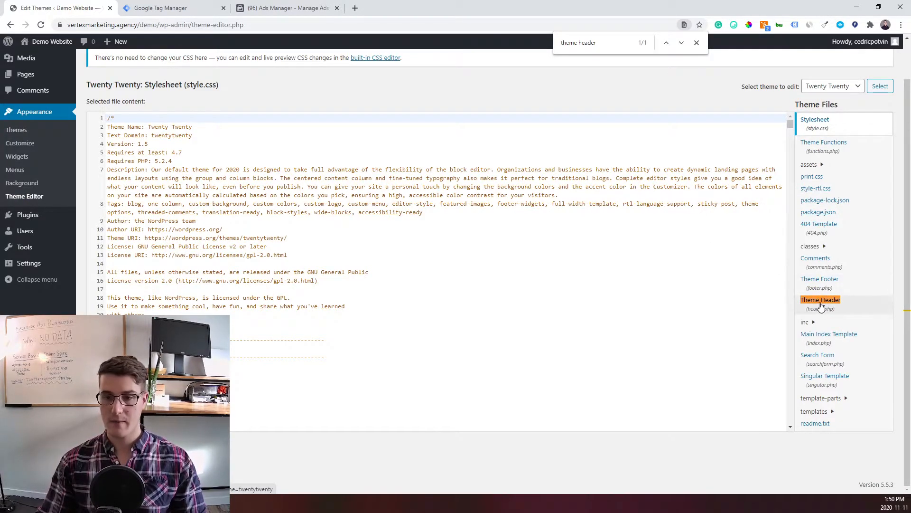
pyautogui.click(820, 299)
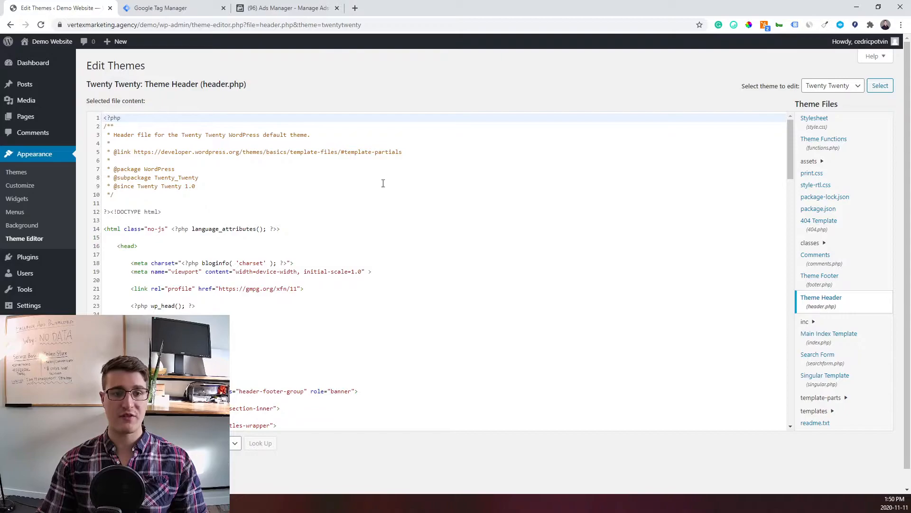
pyautogui.moveTo(317, 188)
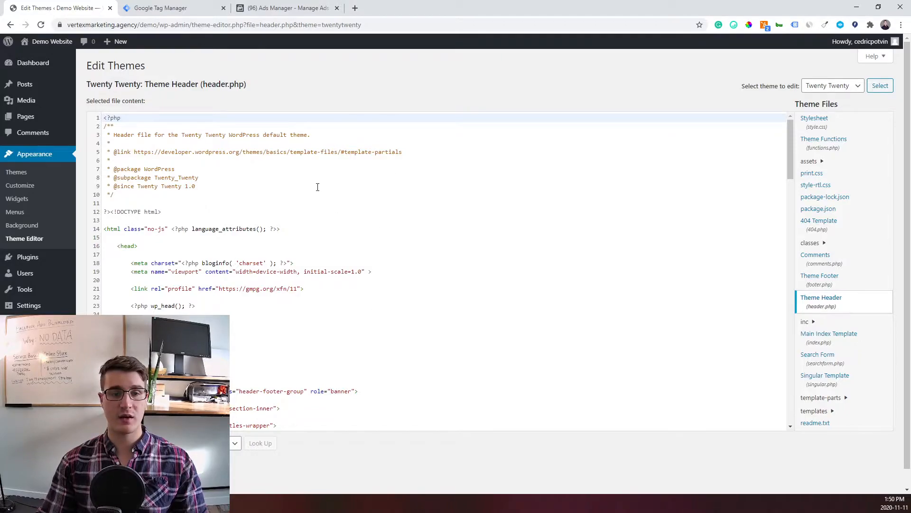
pyautogui.moveTo(408, 222)
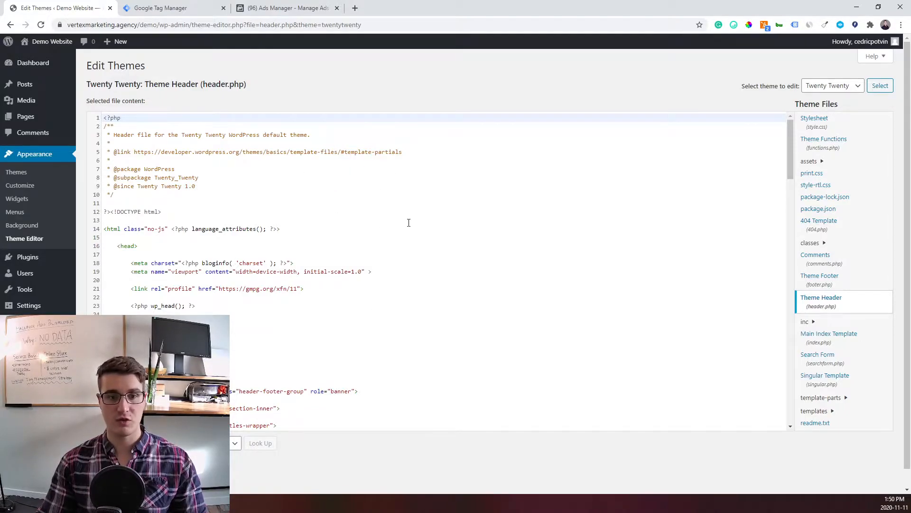
pyautogui.moveTo(314, 198)
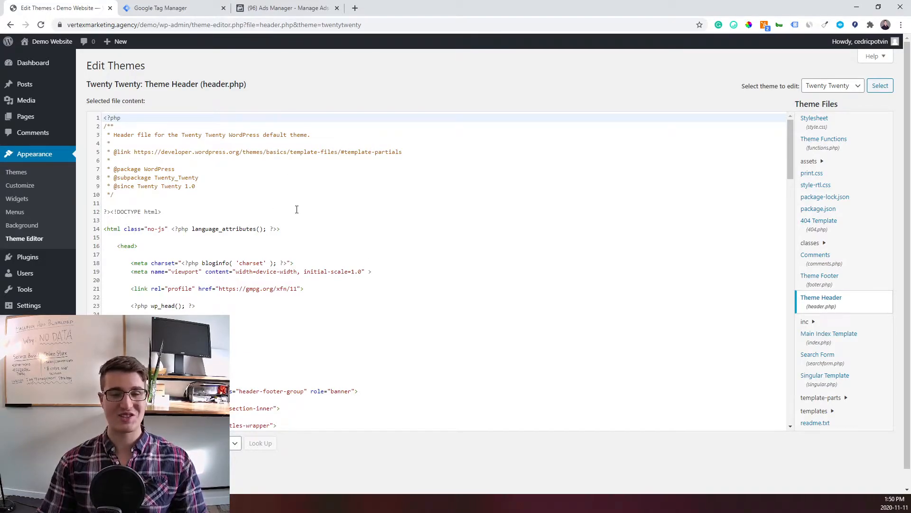
pyautogui.moveTo(554, 222)
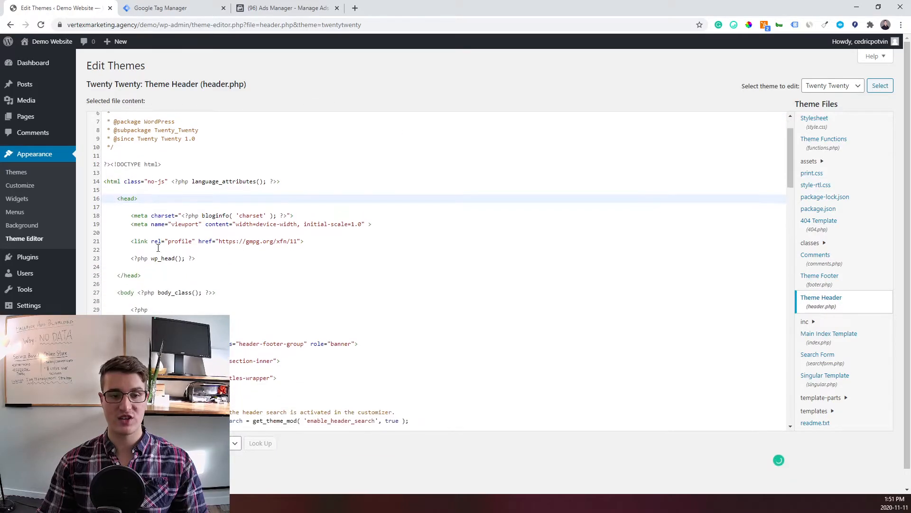
# - Insert the gtm4wp_the_gtm_tag snippet on the line after the opening body tag
pyautogui.scroll(-3)
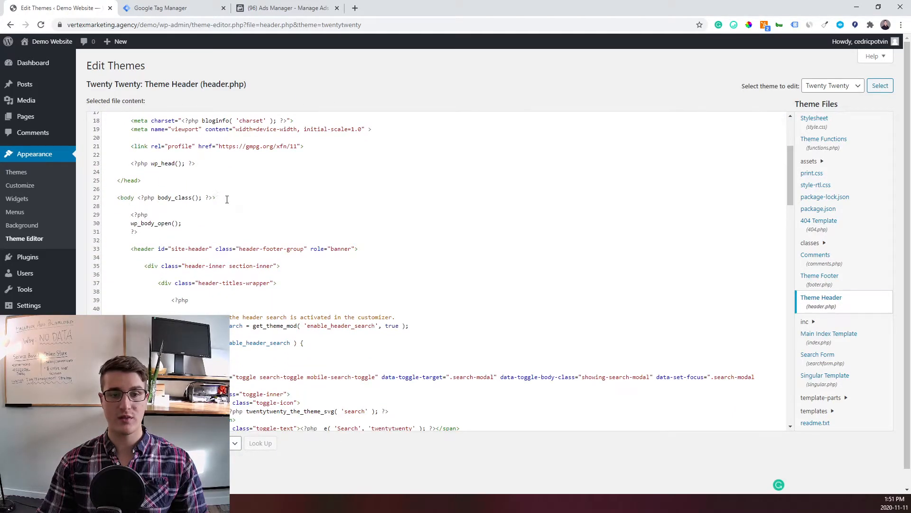
pyautogui.click(228, 197)
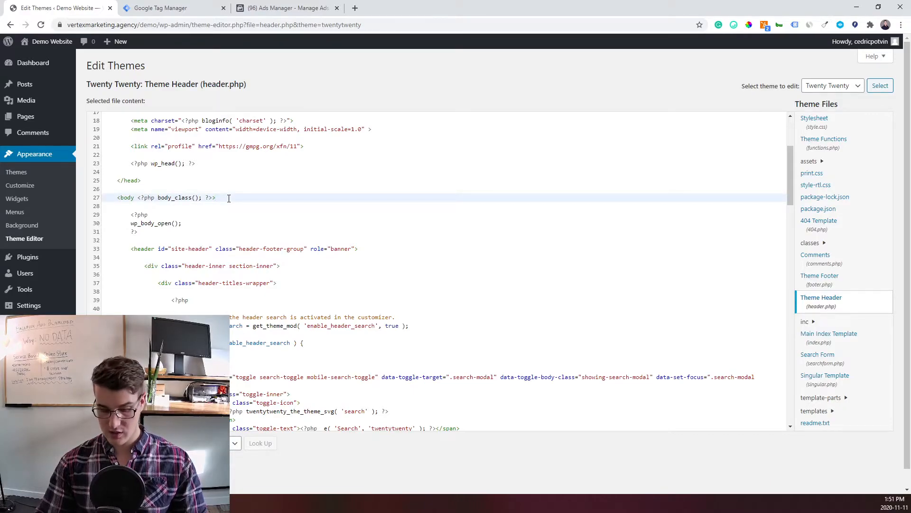
pyautogui.write("<?php if ( function_exists( 'gtm4wp_the_gtm_tag' ) ) { gtm4wp_the_gtm_tag(); } ?>")
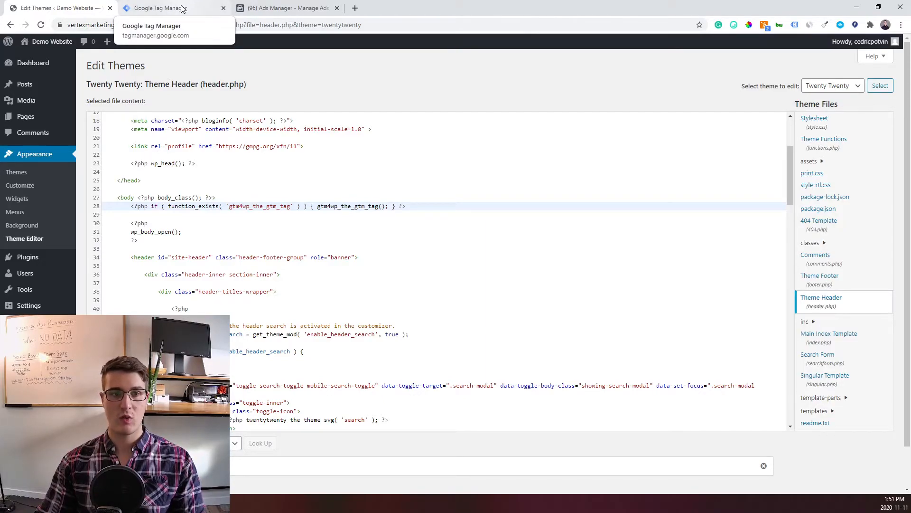
pyautogui.click(167, 8)
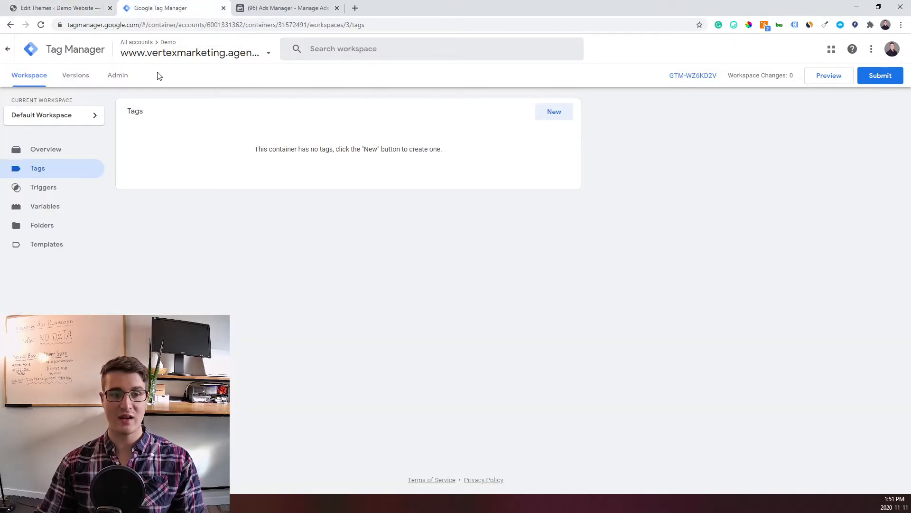
pyautogui.moveTo(558, 116)
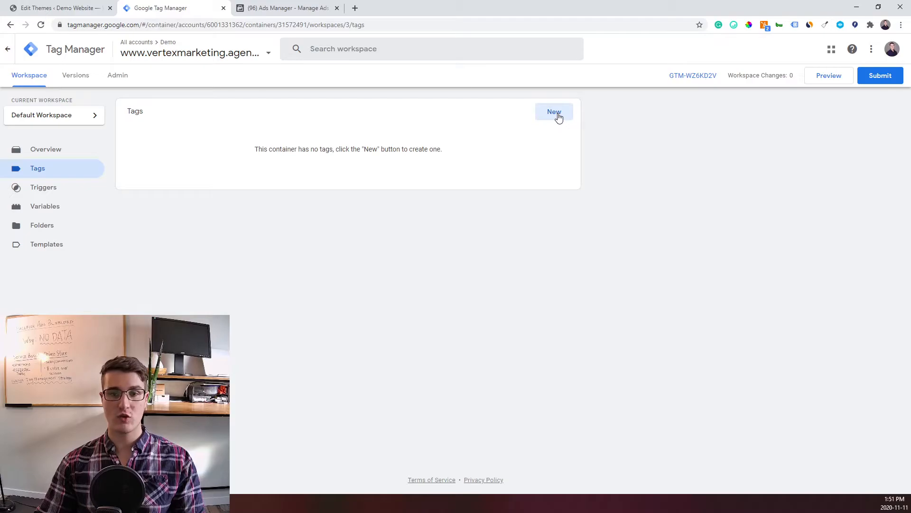
# - Create a new Custom HTML tag named 'FB - Basic Tracking - All Pages'
pyautogui.click(554, 112)
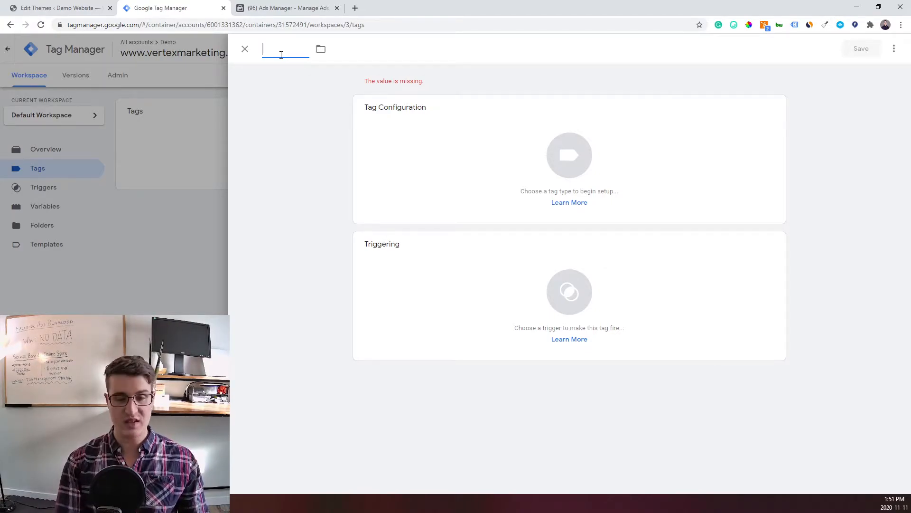
pyautogui.write('FB')
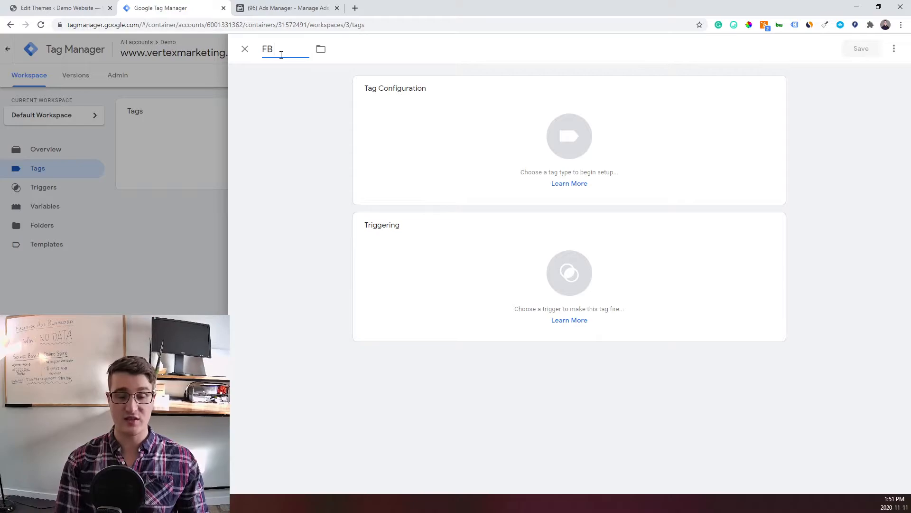
pyautogui.write('- Basic Tracki')
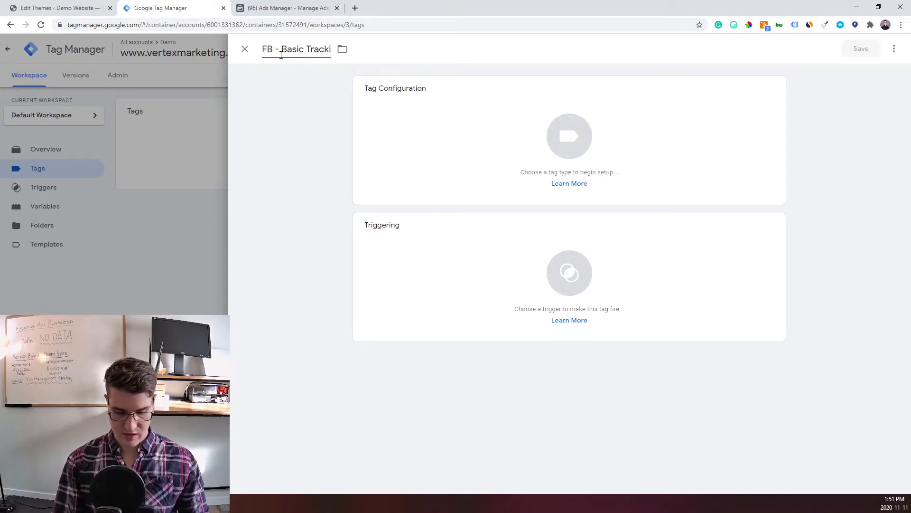
pyautogui.write('ng - All Pages')
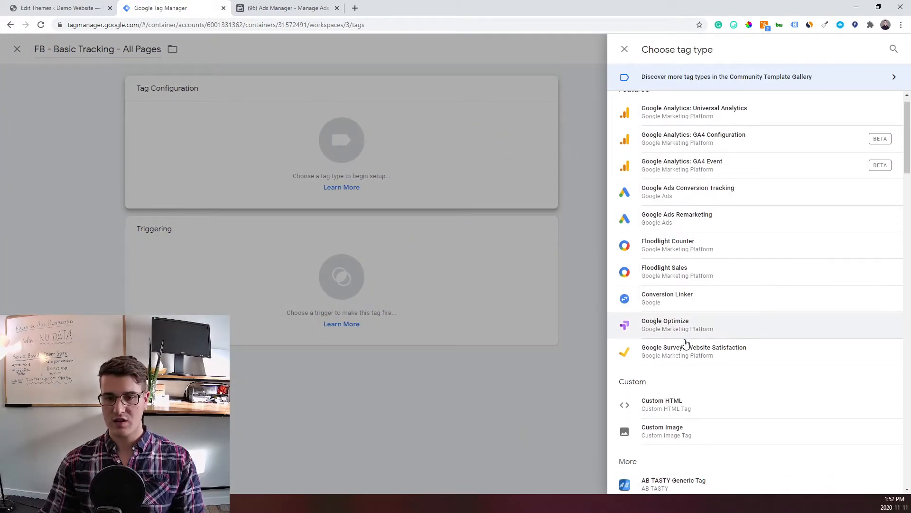
pyautogui.scroll(-3)
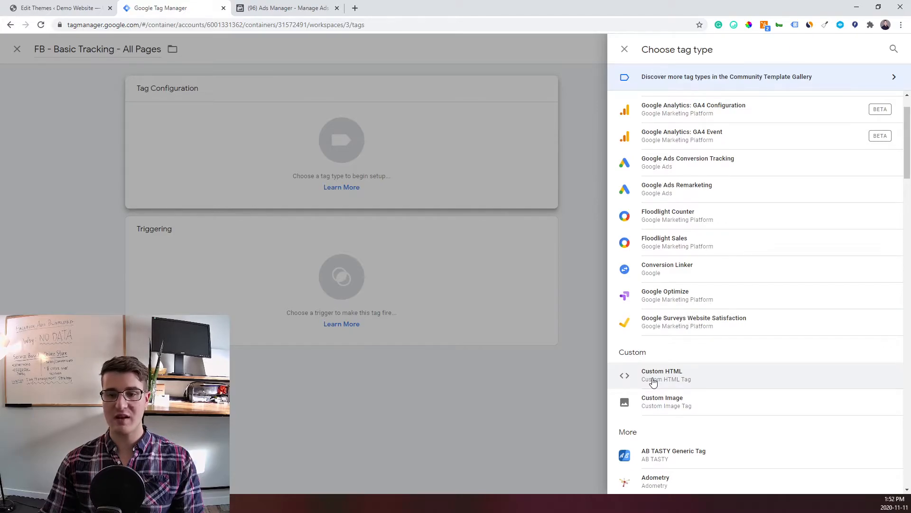
pyautogui.click(661, 375)
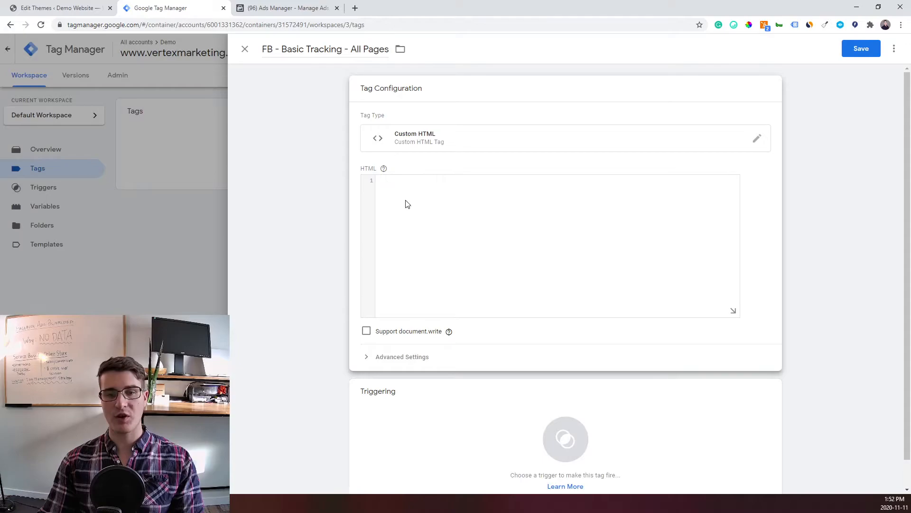
pyautogui.moveTo(431, 237)
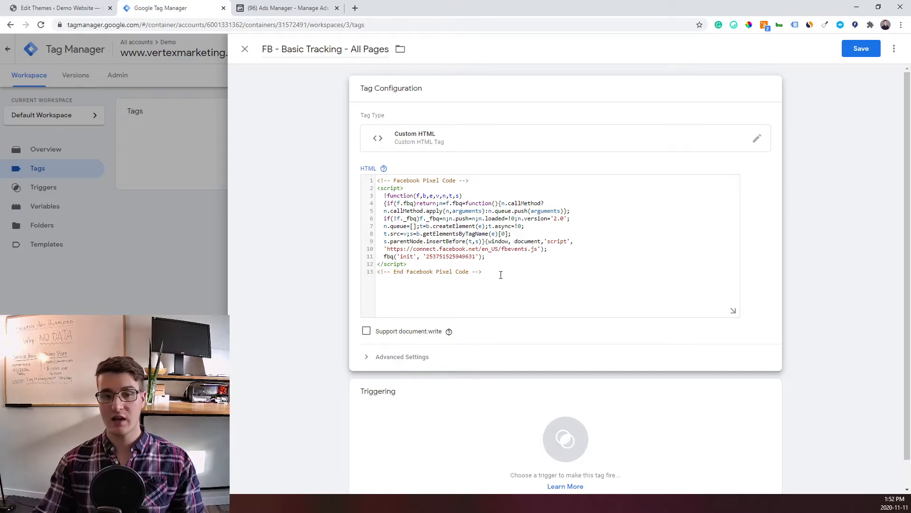
# - Blank the pixel ID in the pasted Facebook Pixel code's init line
pyautogui.doubleClick(450, 256)
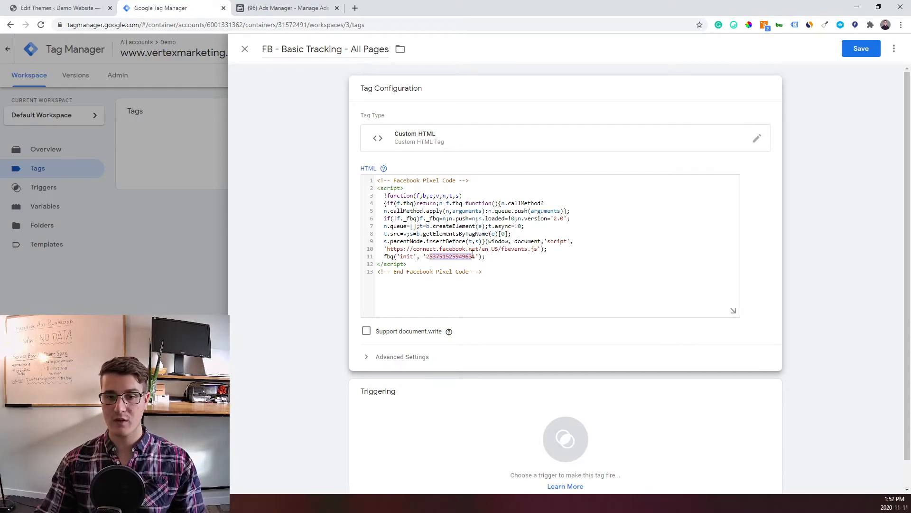
pyautogui.press('Delete')
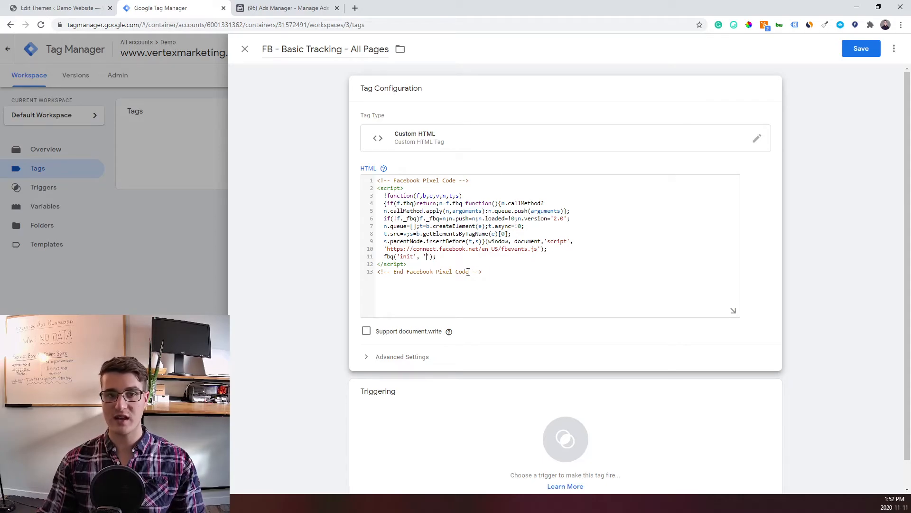
pyautogui.moveTo(483, 285)
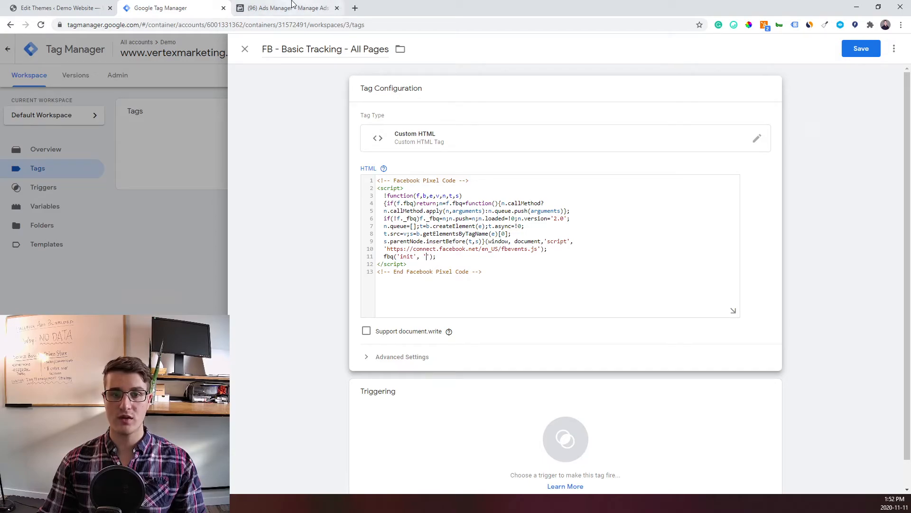
pyautogui.click(285, 7)
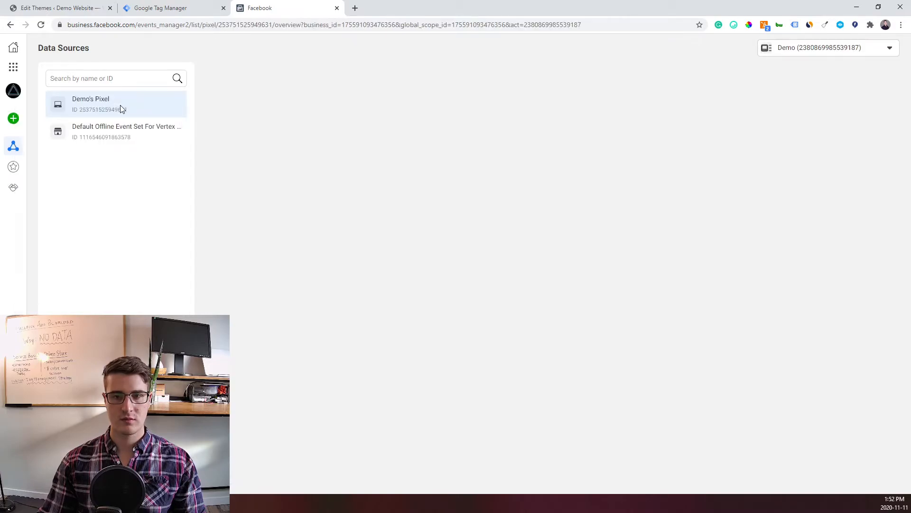
pyautogui.click(116, 103)
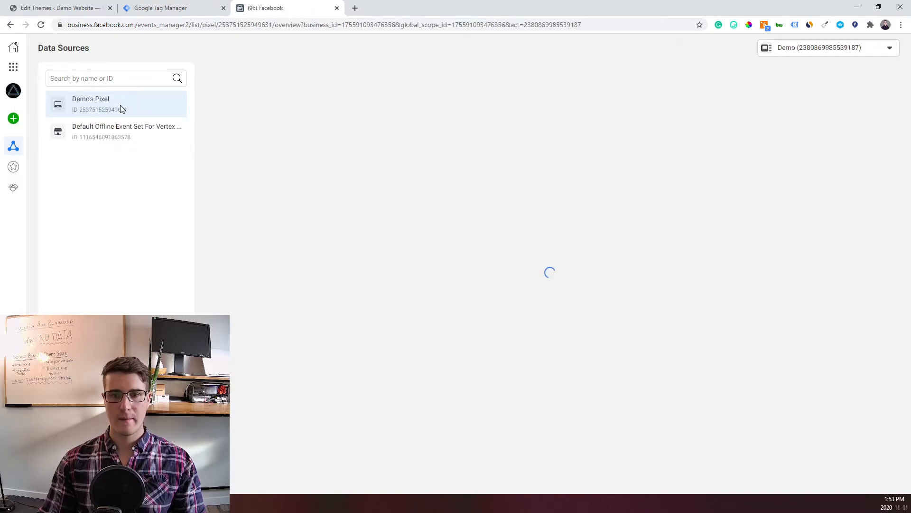
pyautogui.click(117, 103)
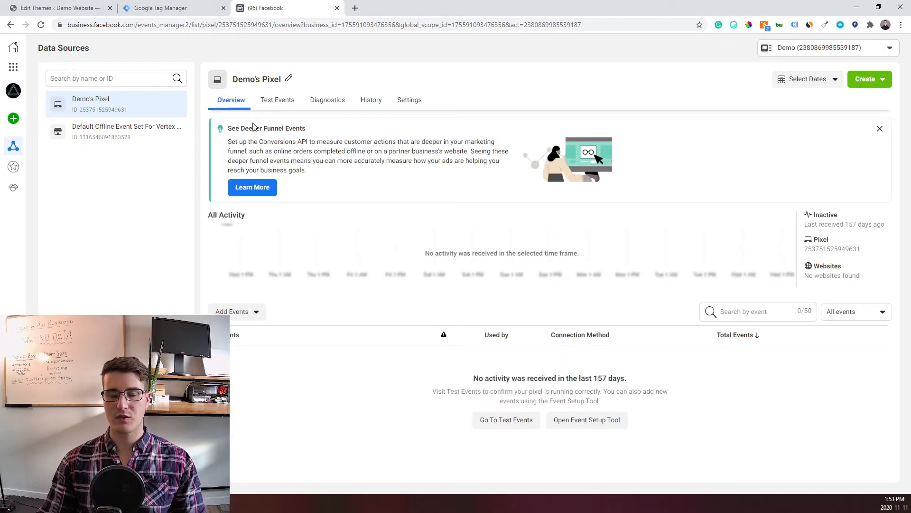
pyautogui.moveTo(575, 113)
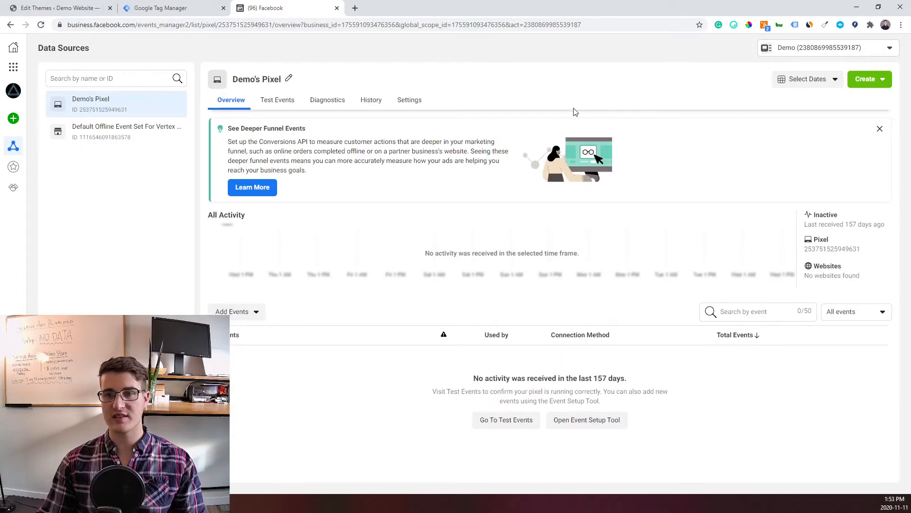
pyautogui.moveTo(723, 135)
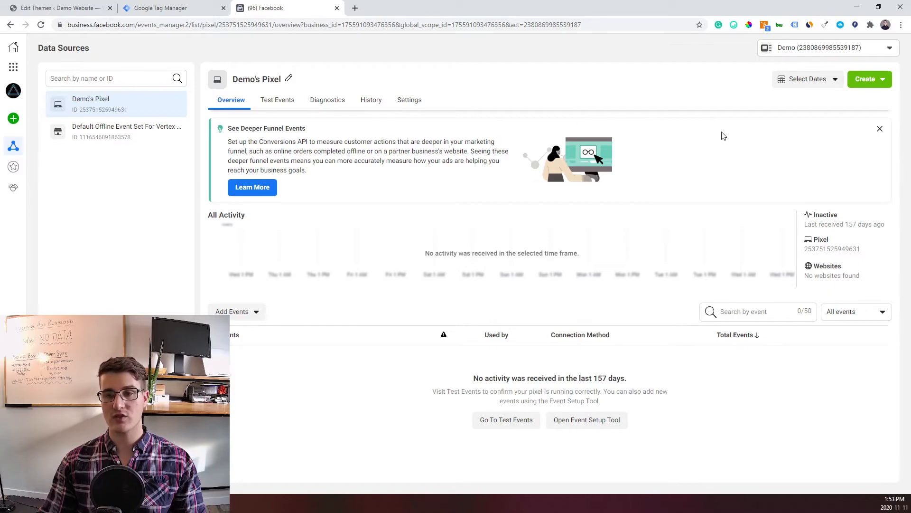
pyautogui.moveTo(822, 51)
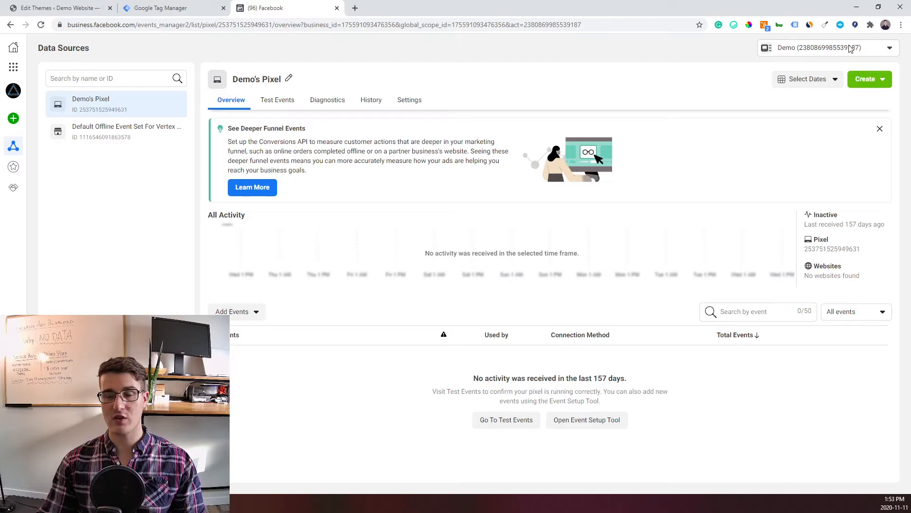
pyautogui.moveTo(840, 43)
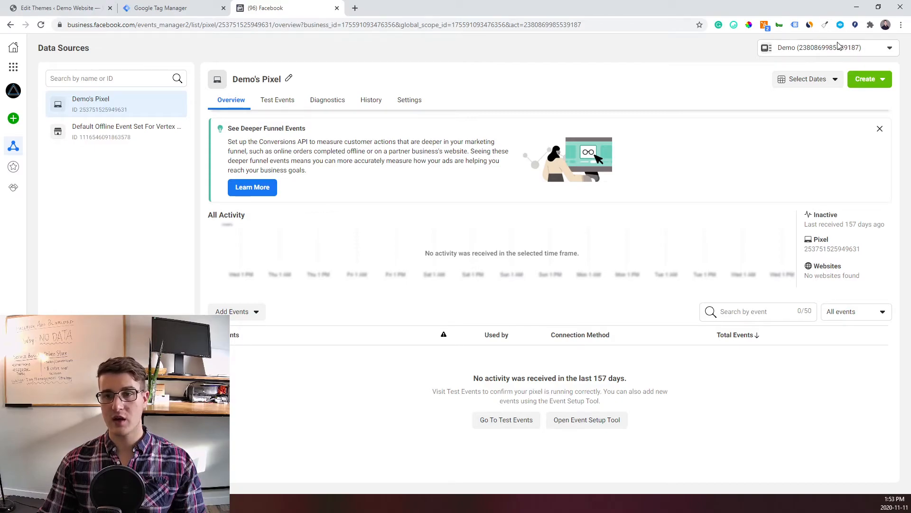
pyautogui.moveTo(790, 55)
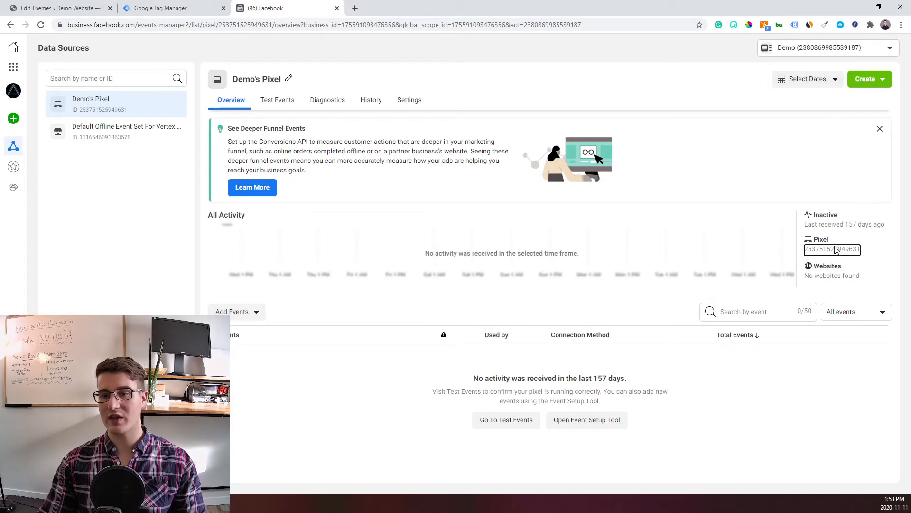
pyautogui.click(831, 249)
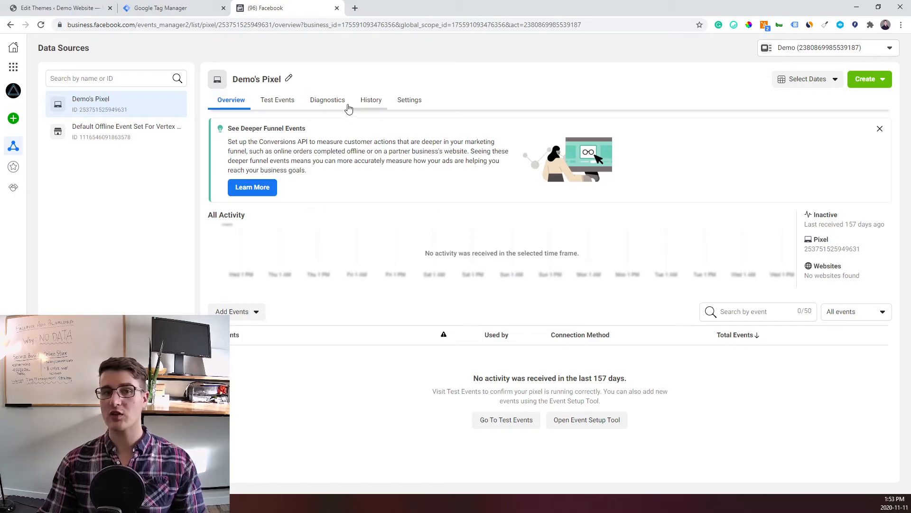
pyautogui.doubleClick(242, 26)
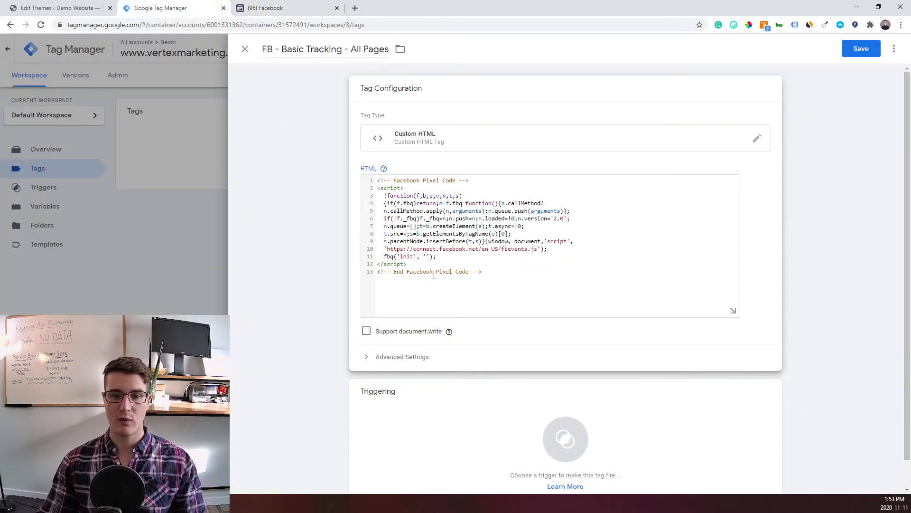
pyautogui.write('653751525949631')
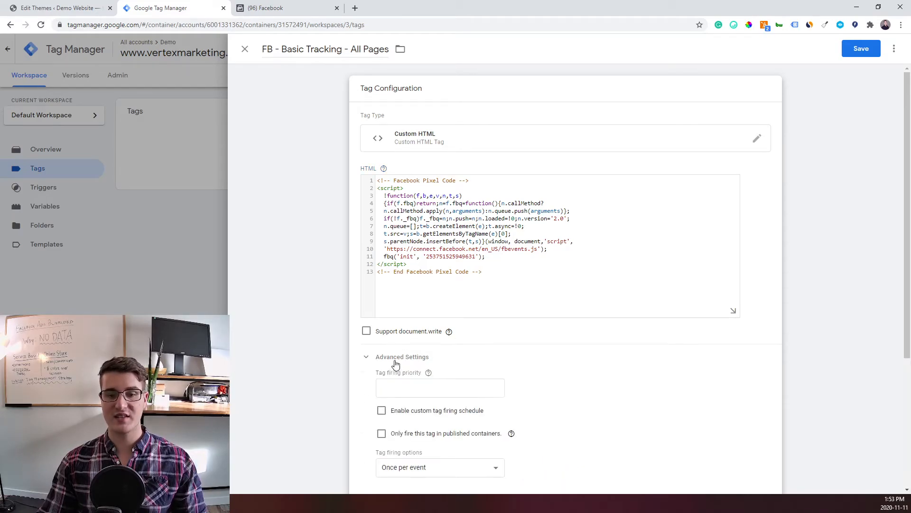
pyautogui.scroll(-3)
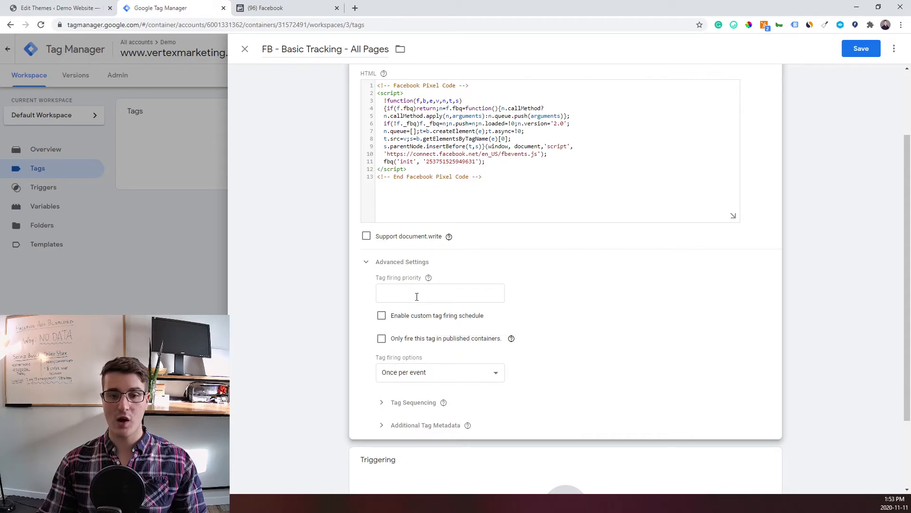
pyautogui.write('100')
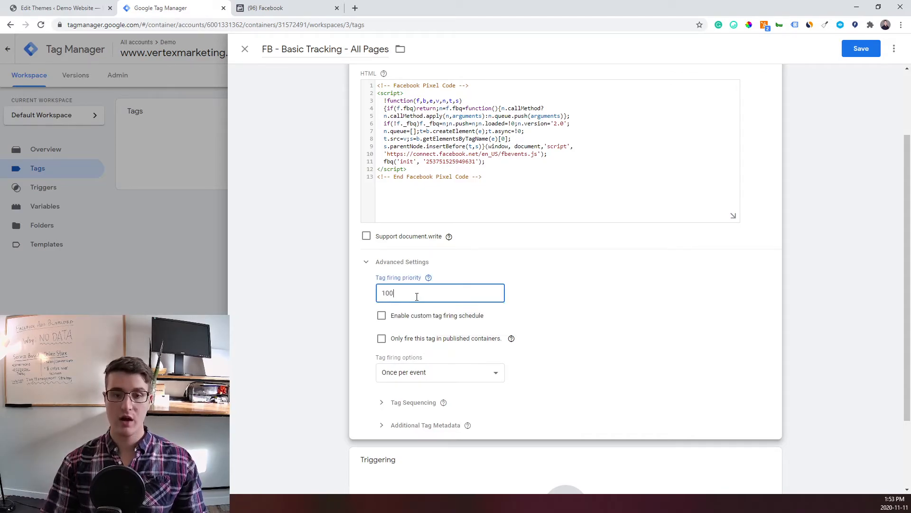
pyautogui.moveTo(428, 277)
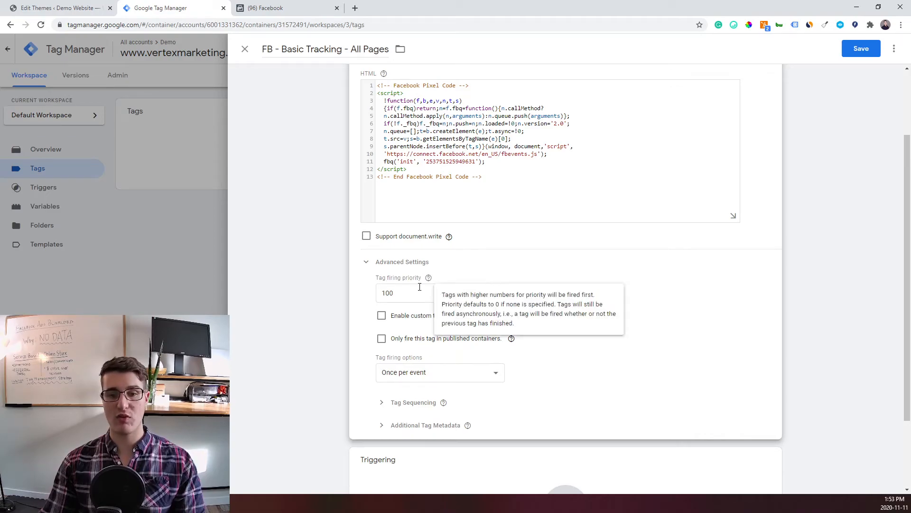
pyautogui.moveTo(249, 313)
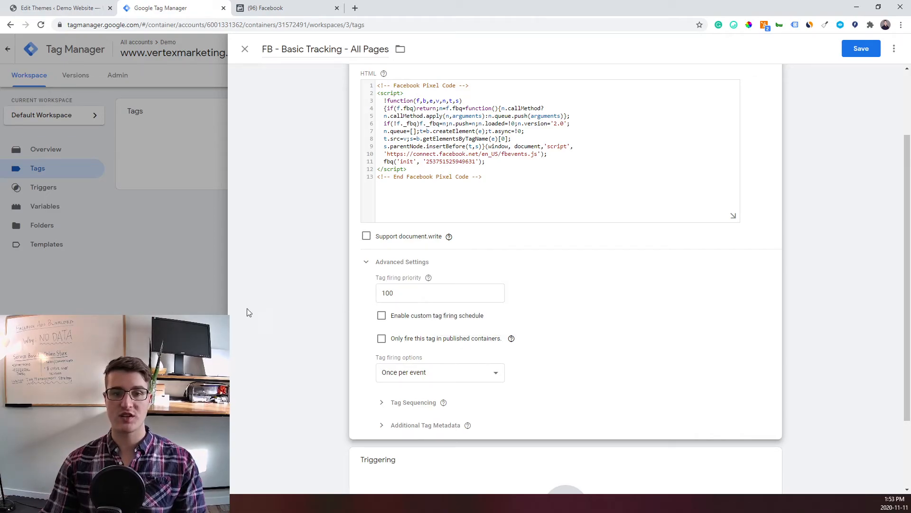
pyautogui.moveTo(169, 167)
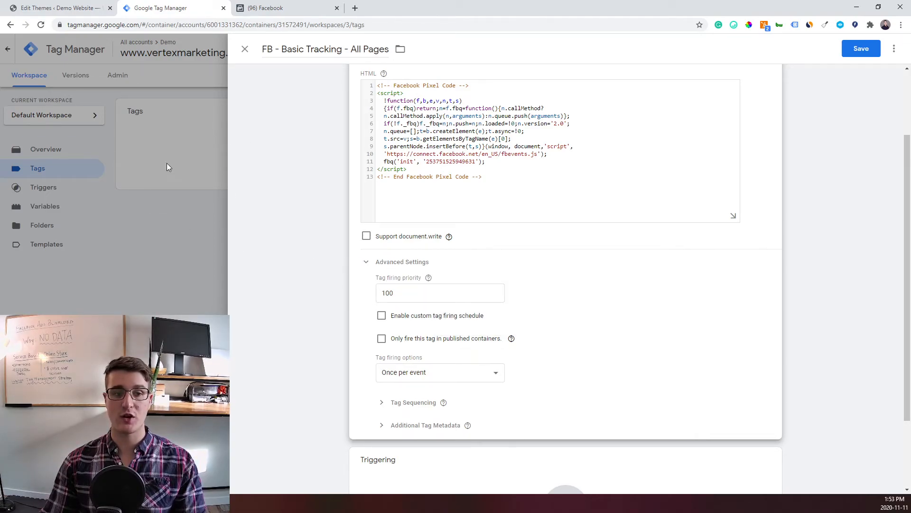
pyautogui.moveTo(263, 288)
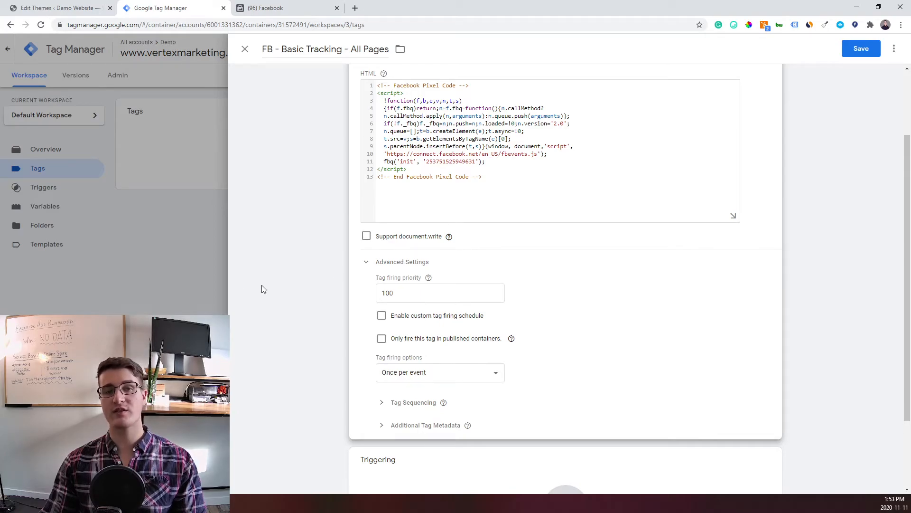
pyautogui.moveTo(433, 228)
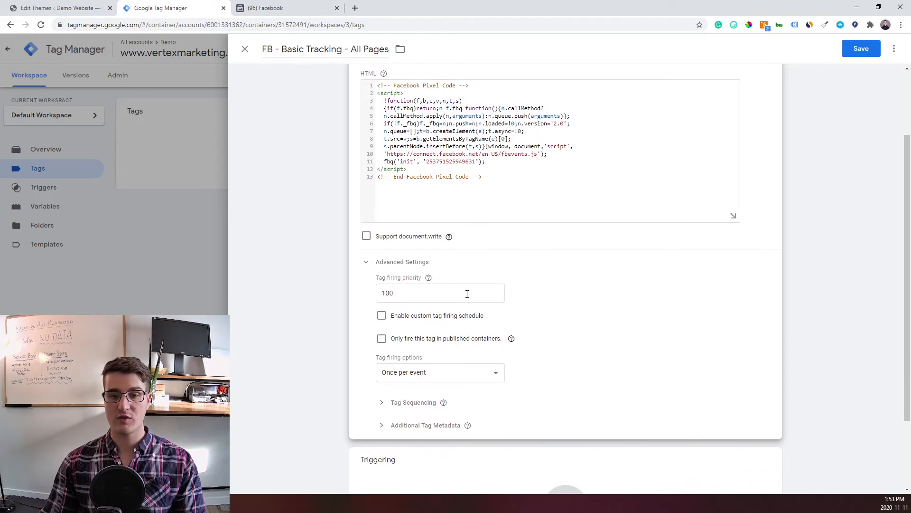
pyautogui.click(441, 293)
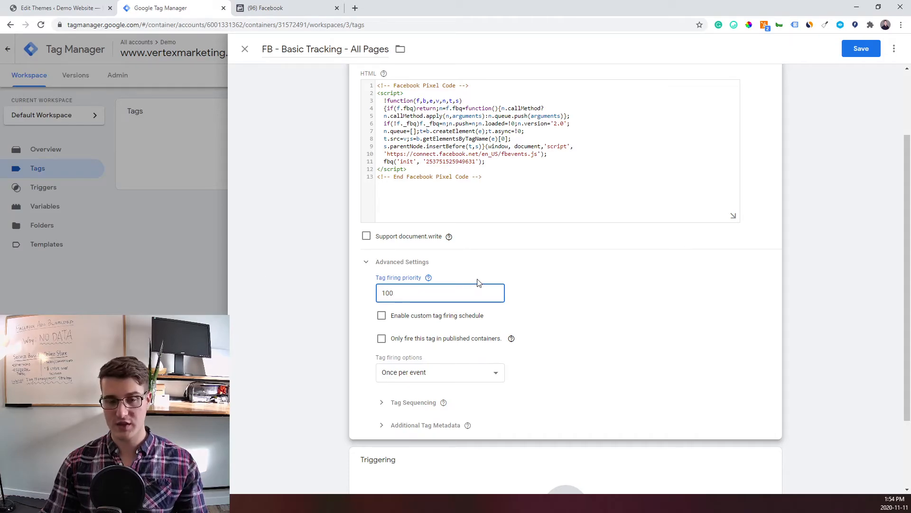
# - Save the FB - Basic Tracking - All Pages tag and review it in the Tags list
pyautogui.scroll(-3)
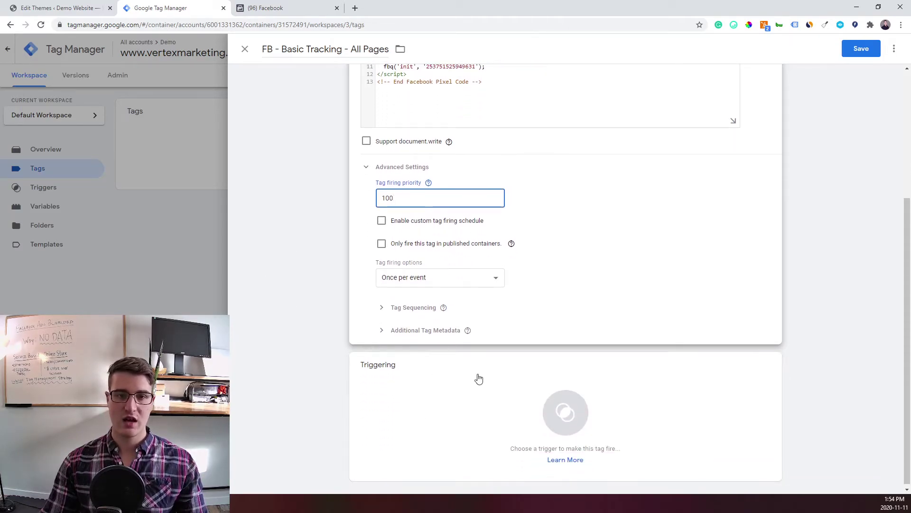
pyautogui.scroll(3)
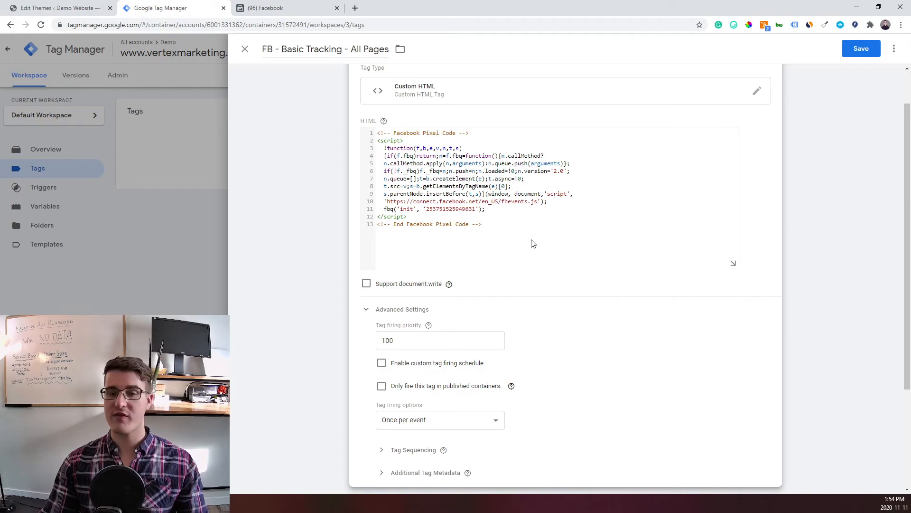
pyautogui.scroll(-3)
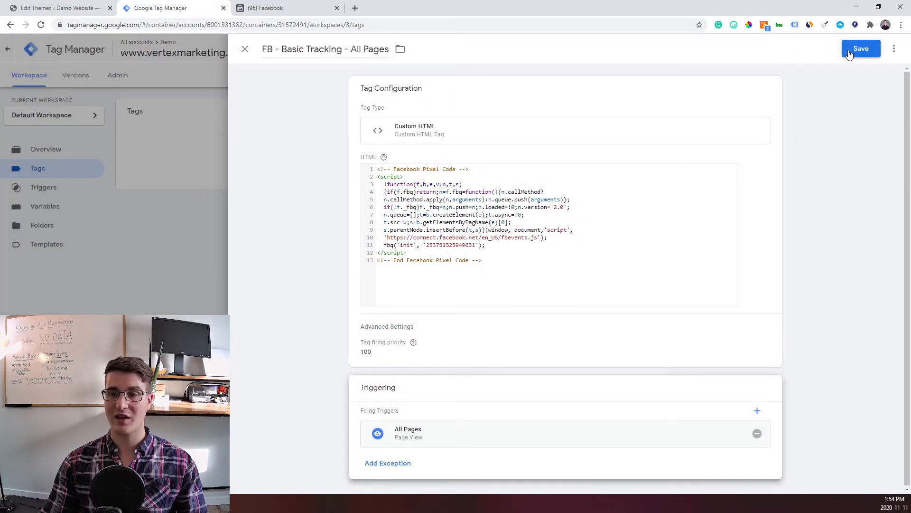
pyautogui.click(861, 48)
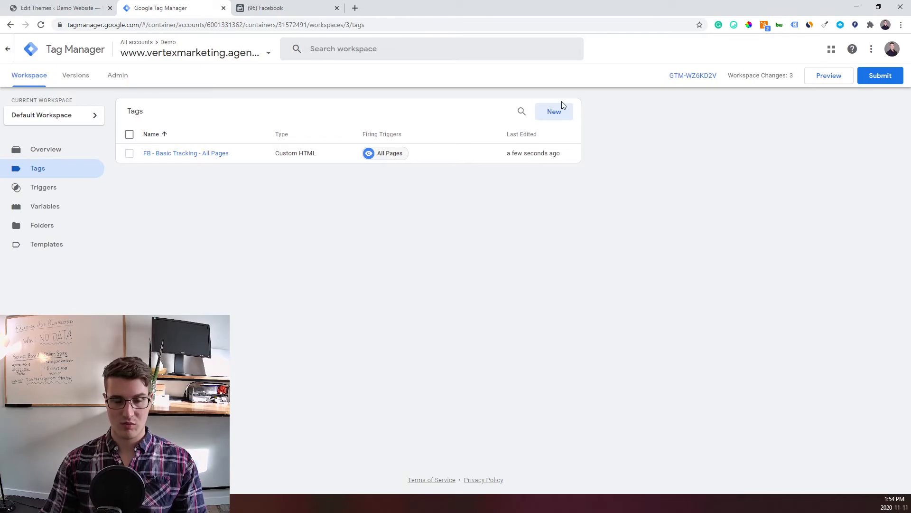
pyautogui.moveTo(579, 121)
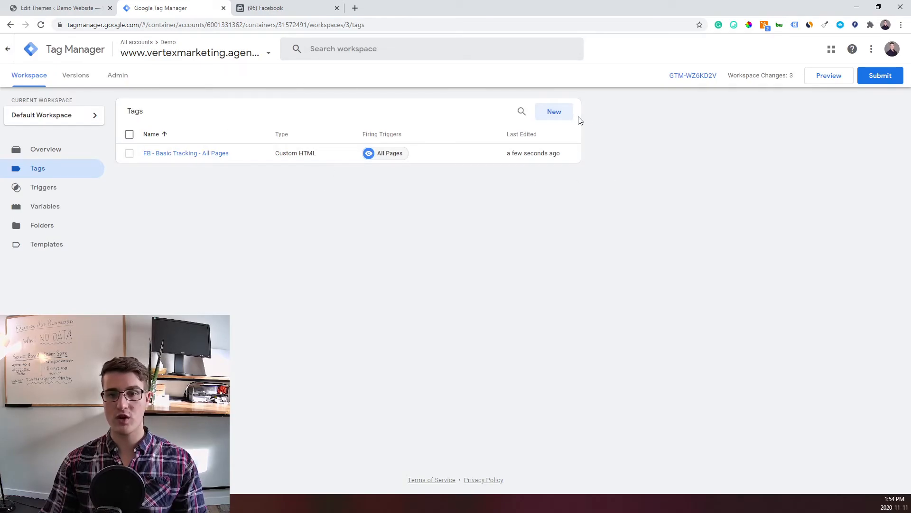
# - Create a new tag named FB - Pageview - All Pages and bring up the tag type choices
pyautogui.click(554, 111)
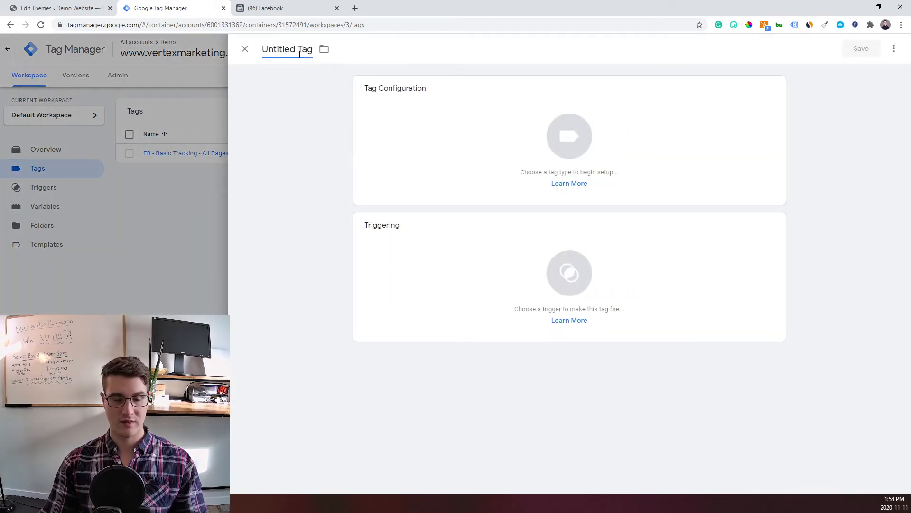
pyautogui.write('FB')
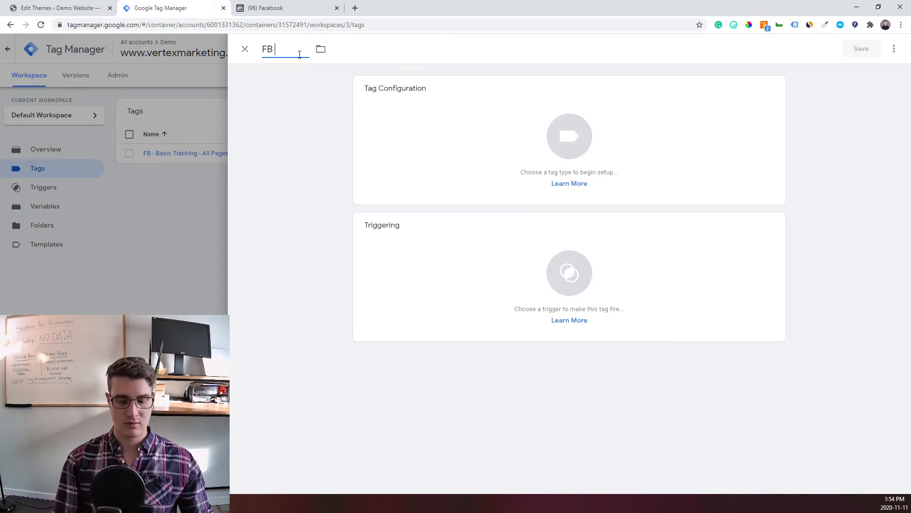
pyautogui.write('- Pageview -')
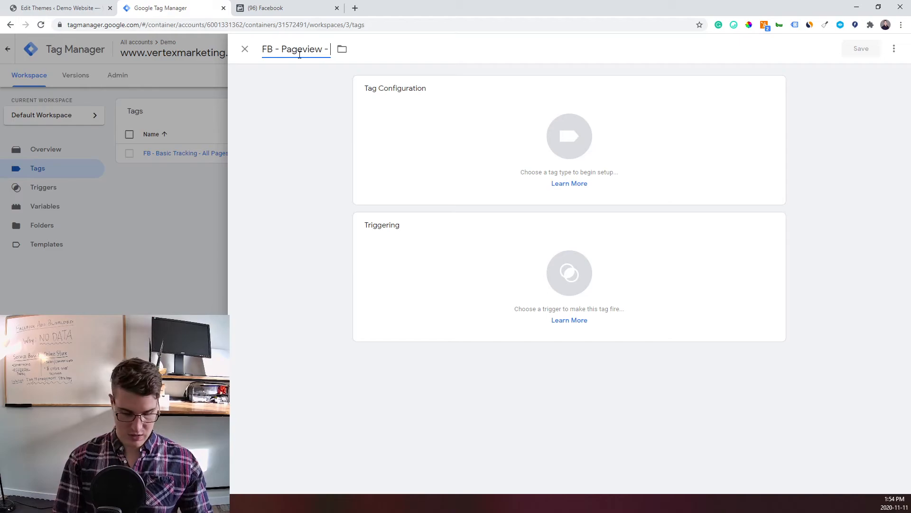
pyautogui.write('All Page')
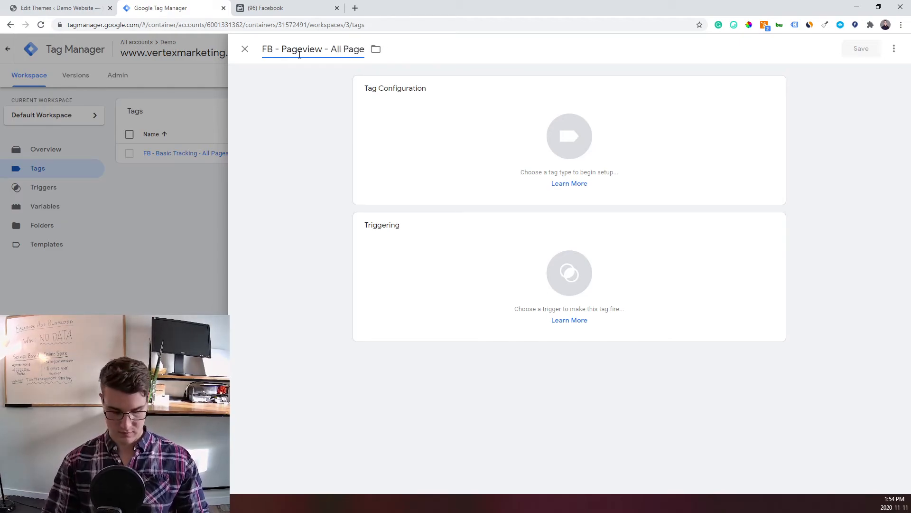
pyautogui.click(569, 137)
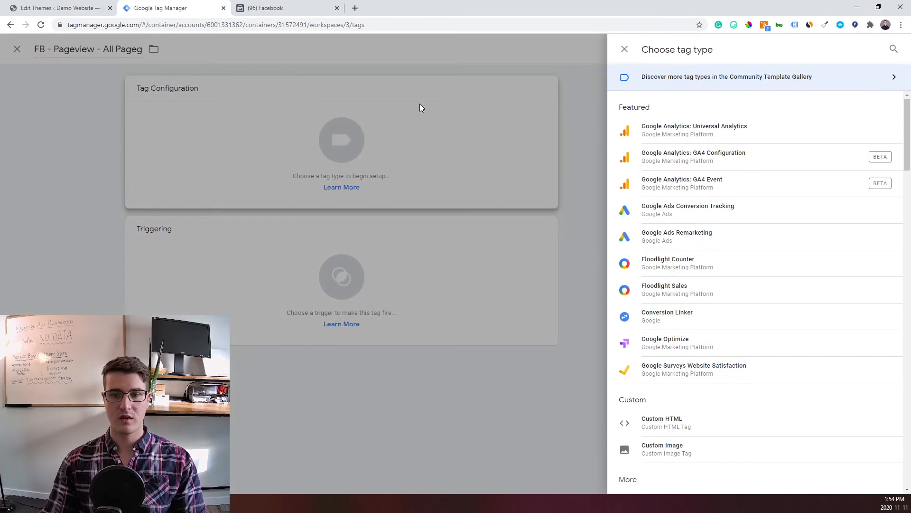
pyautogui.scroll(-3)
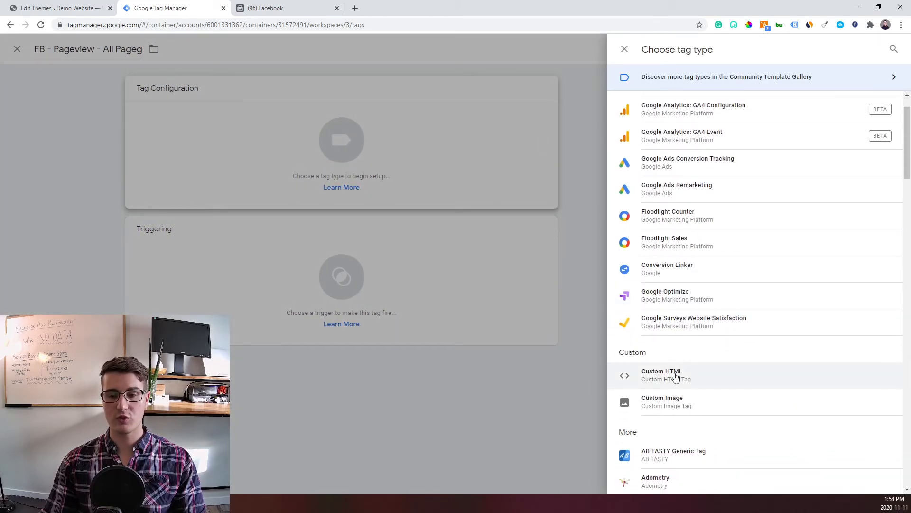
# - Make the tag Custom HTML containing the fbq('track', 'PageView') script and move on to Triggering
pyautogui.click(662, 375)
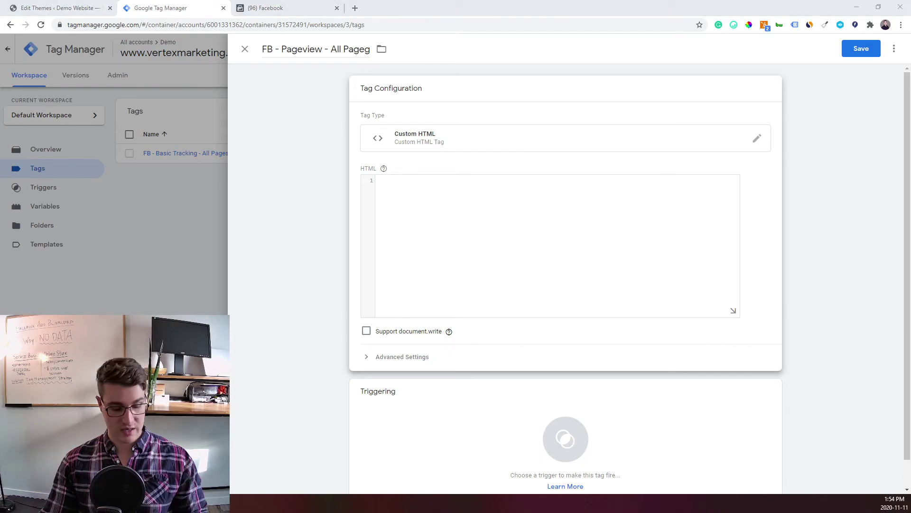
pyautogui.moveTo(432, 214)
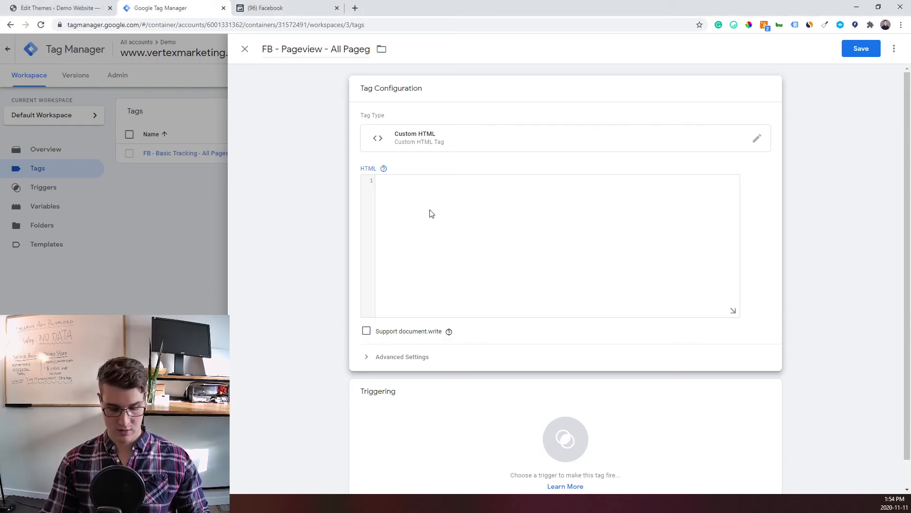
pyautogui.write('<script>')
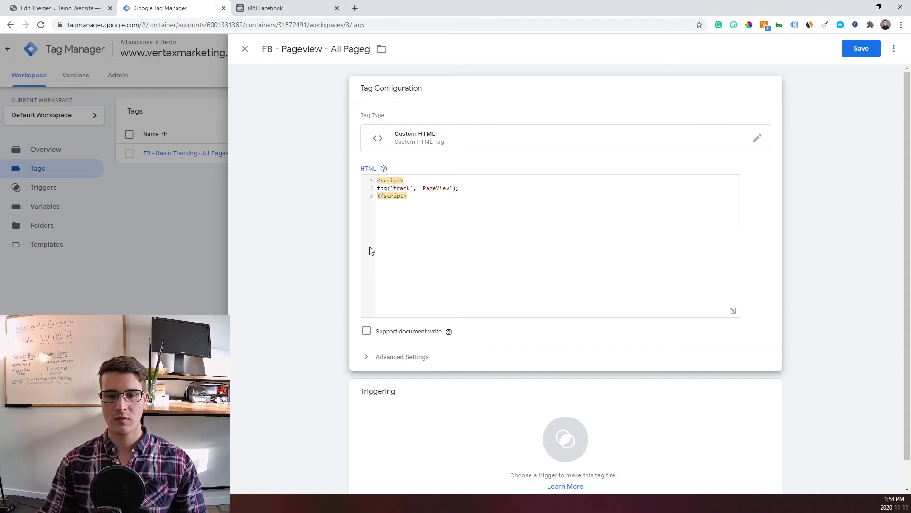
pyautogui.click(403, 356)
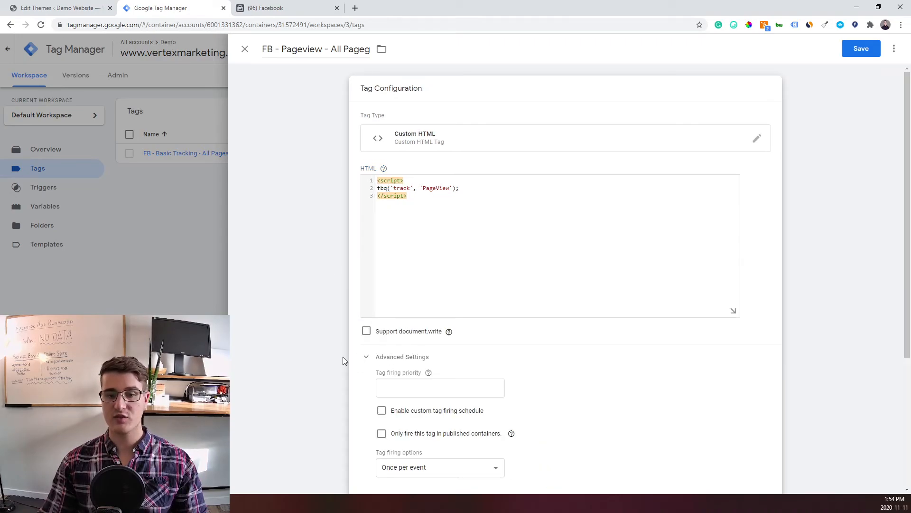
pyautogui.scroll(-3)
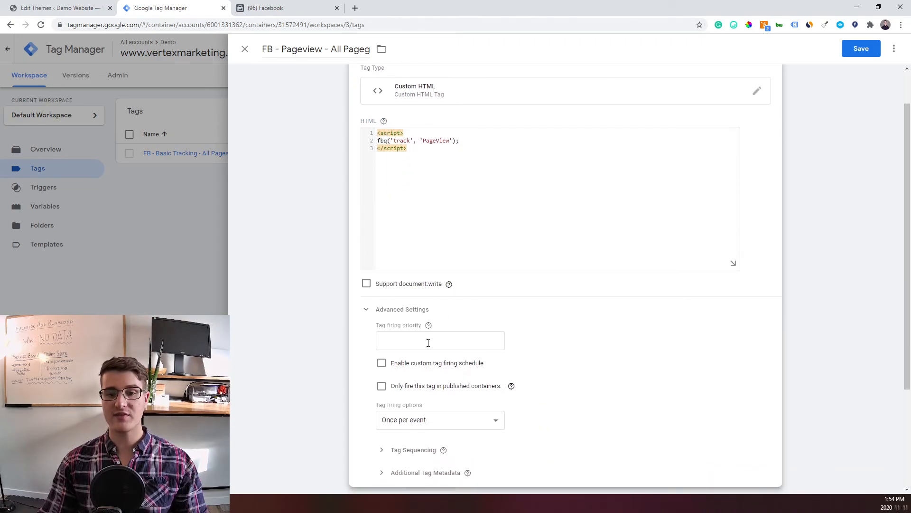
pyautogui.click(440, 340)
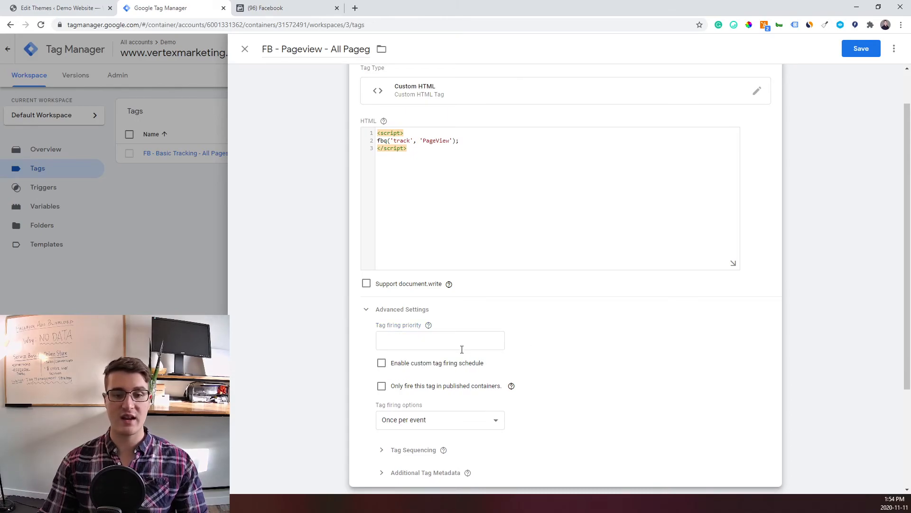
pyautogui.scroll(-3)
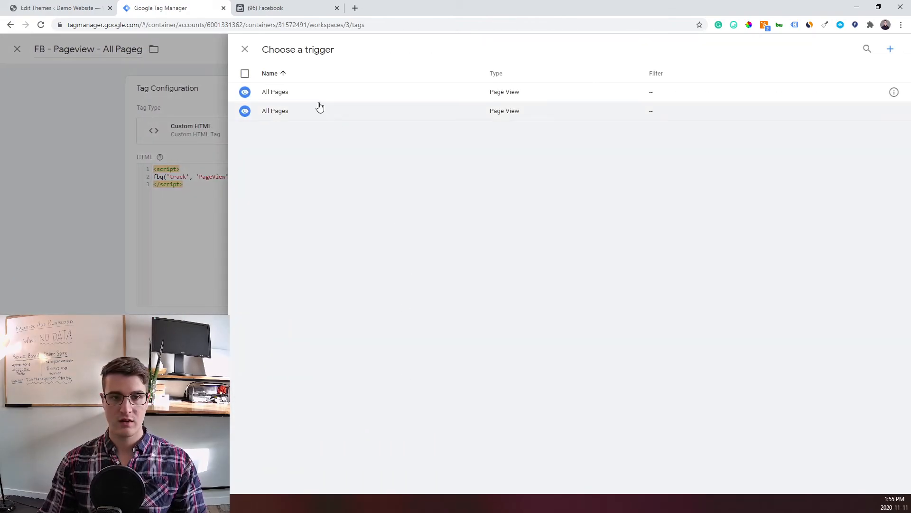
# - Attach the All Pages trigger and save the FB - Pageview - All Pageg tag
pyautogui.click(274, 92)
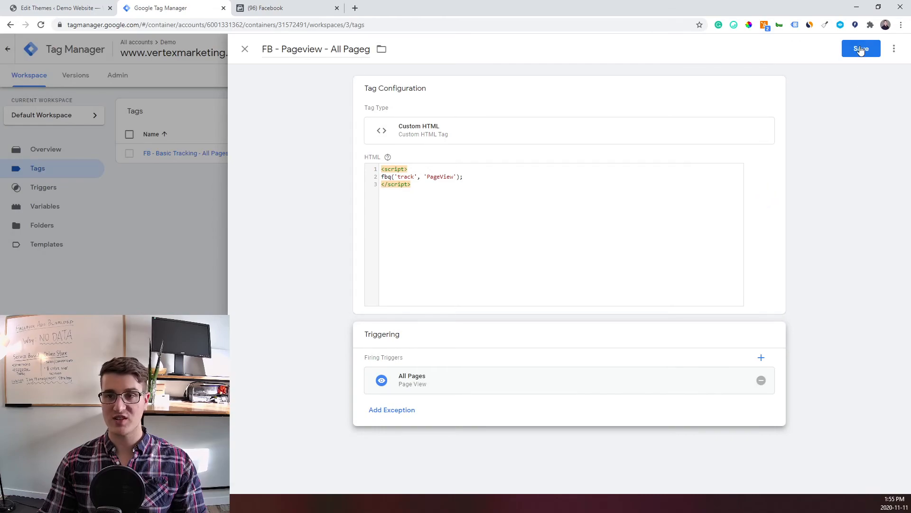
pyautogui.click(861, 48)
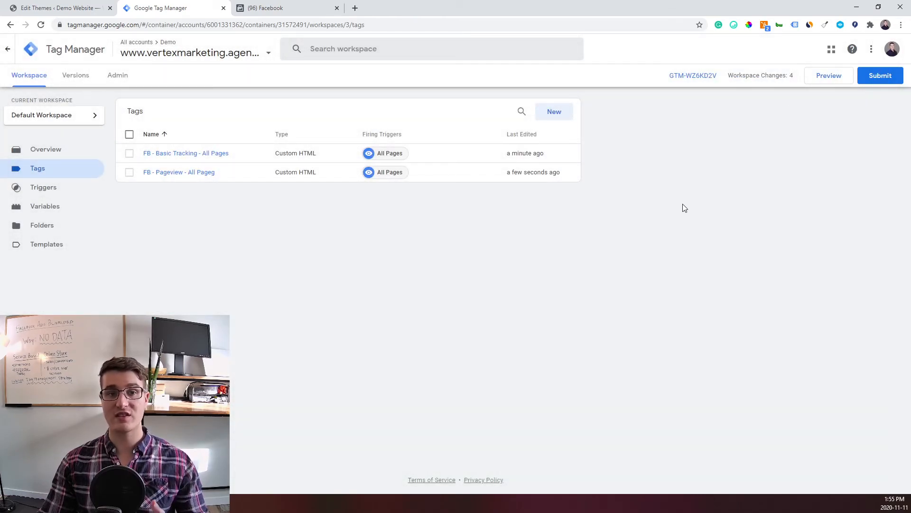
pyautogui.moveTo(674, 222)
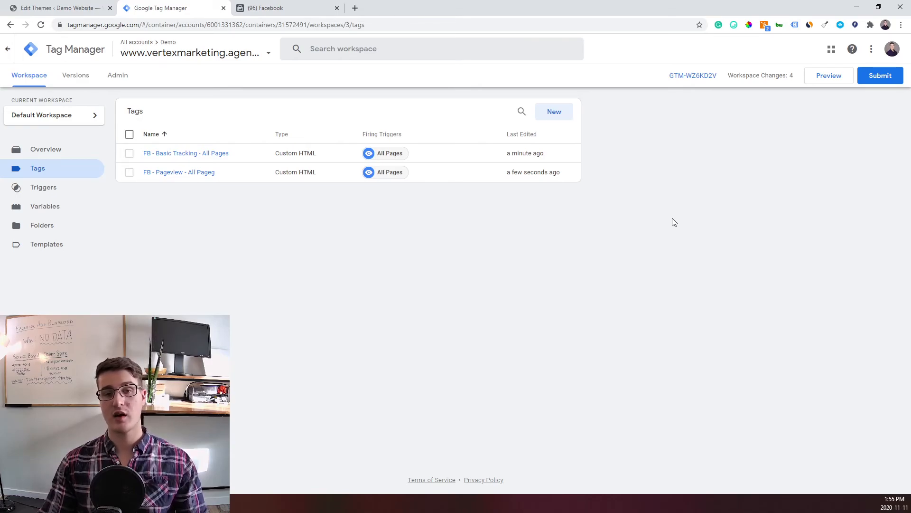
pyautogui.moveTo(864, 112)
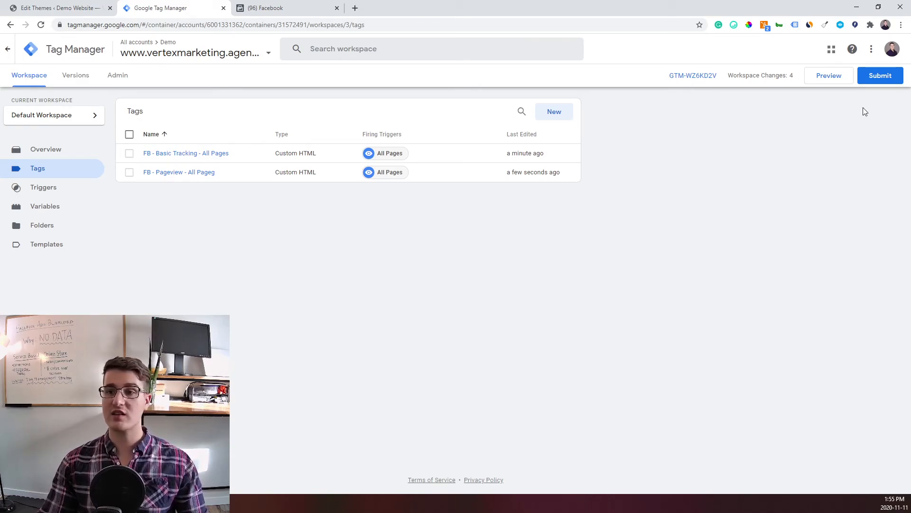
# - Submit and publish the workspace as version 'Installed Facebook pixel'
pyautogui.click(881, 76)
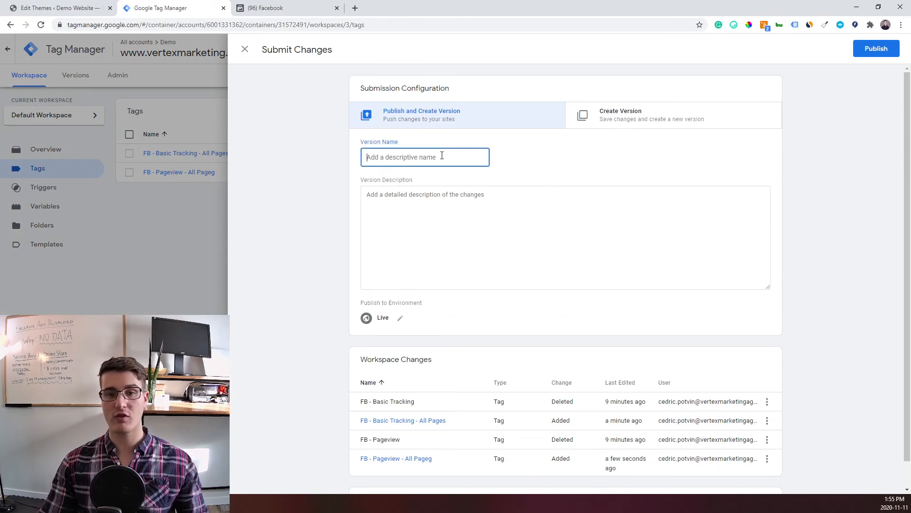
pyautogui.write('l')
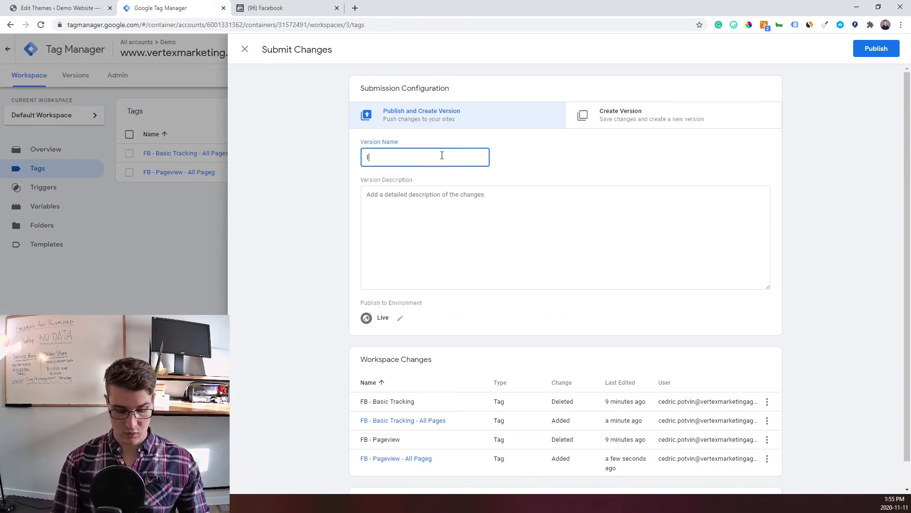
pyautogui.write('Installed Facebook pixel')
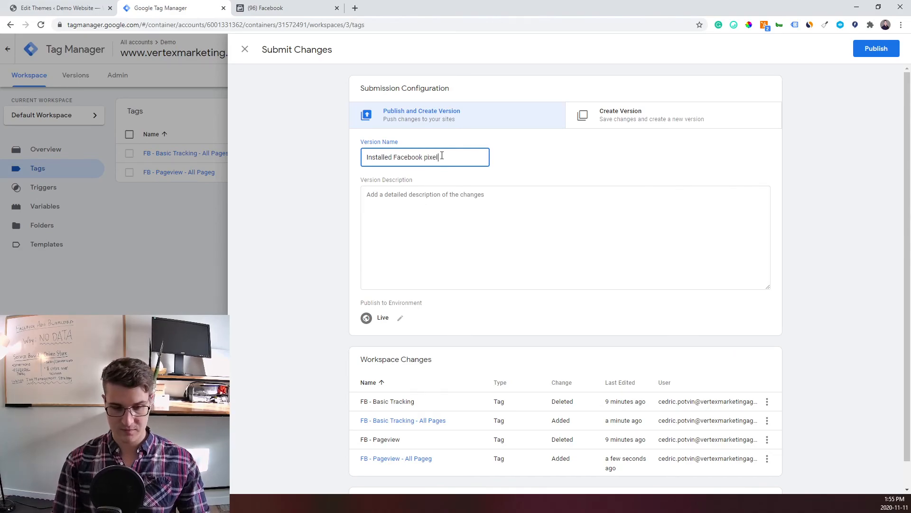
pyautogui.click(876, 48)
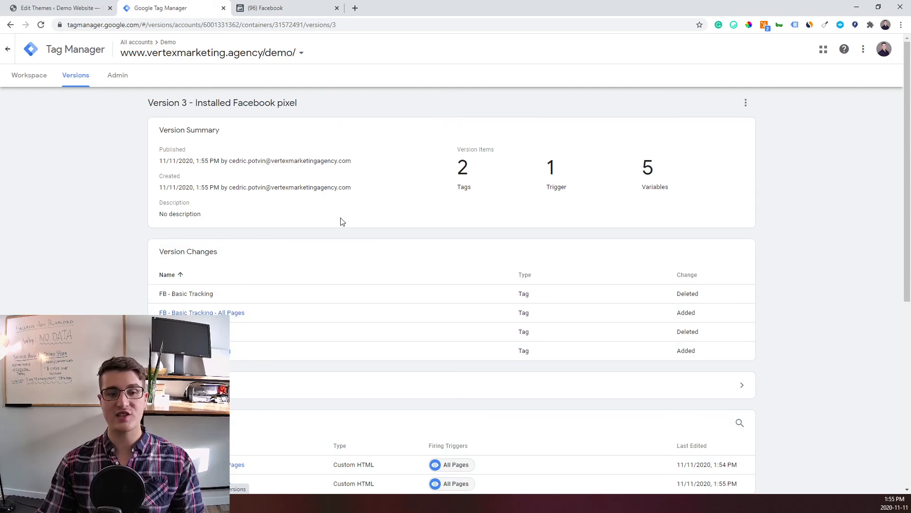
pyautogui.moveTo(340, 186)
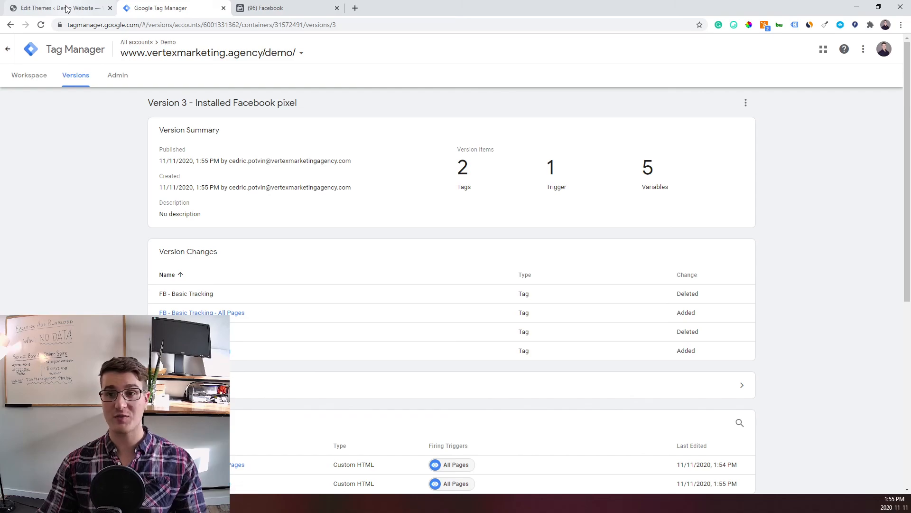
pyautogui.moveTo(72, 9)
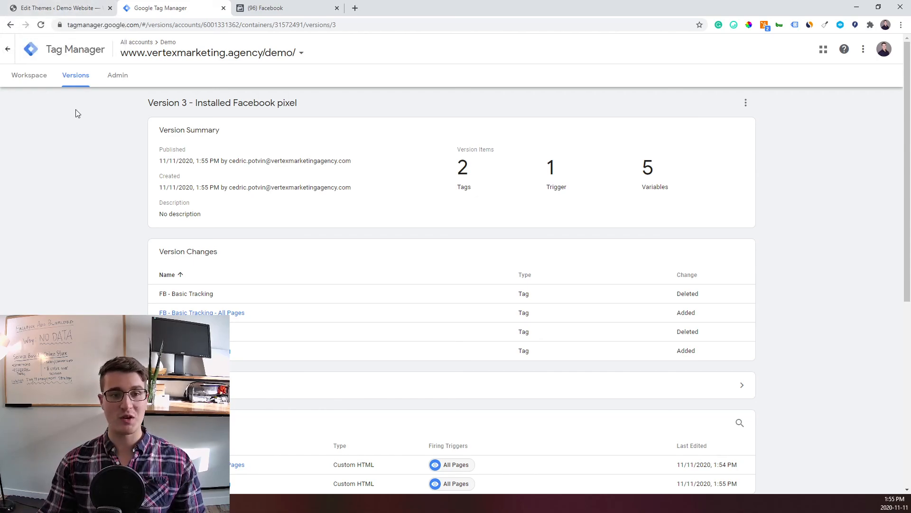
pyautogui.moveTo(70, 134)
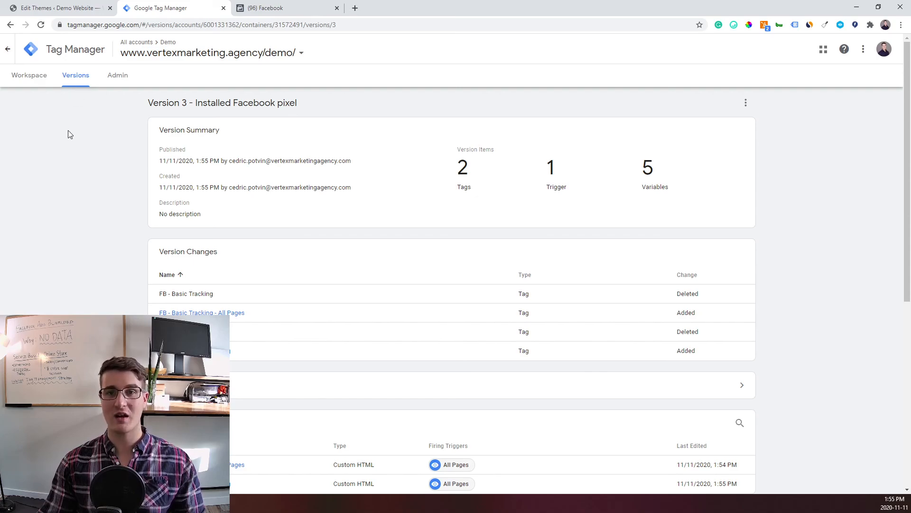